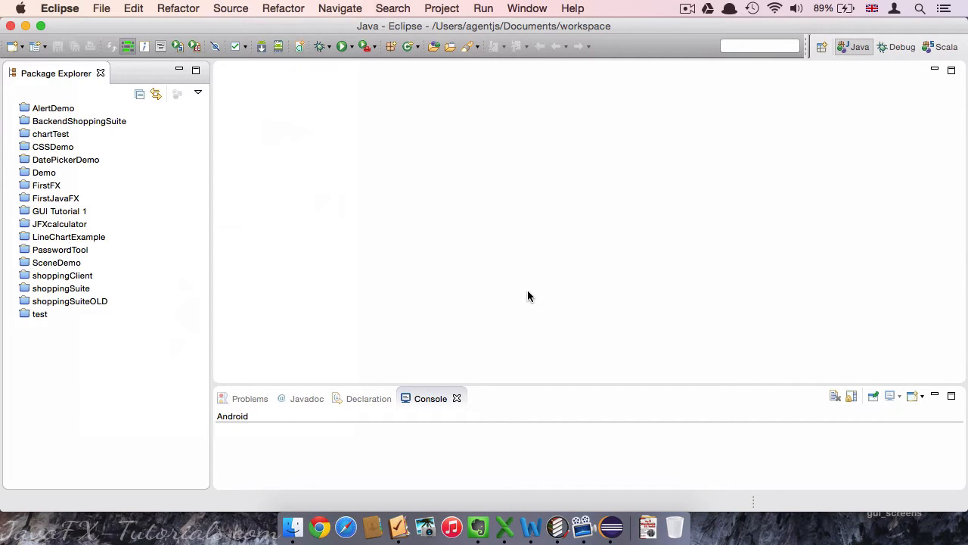
pyautogui.moveTo(492, 309)
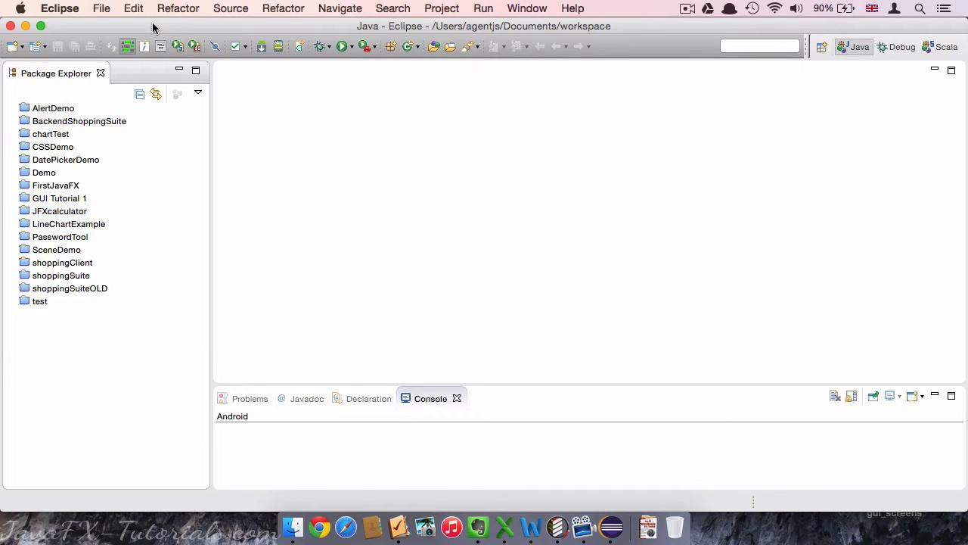
# - Start the New JavaFX Project wizard from File > New > Other
pyautogui.click(100, 9)
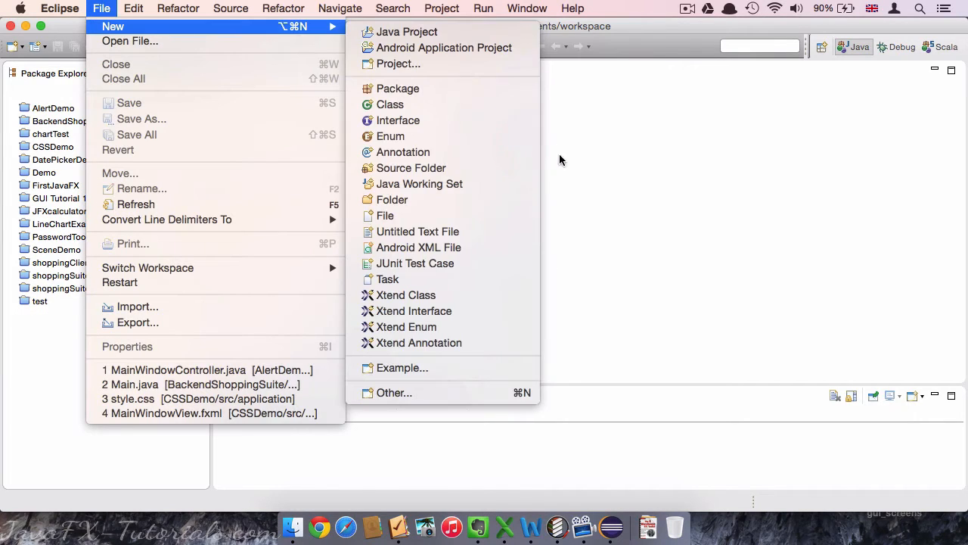
pyautogui.click(393, 393)
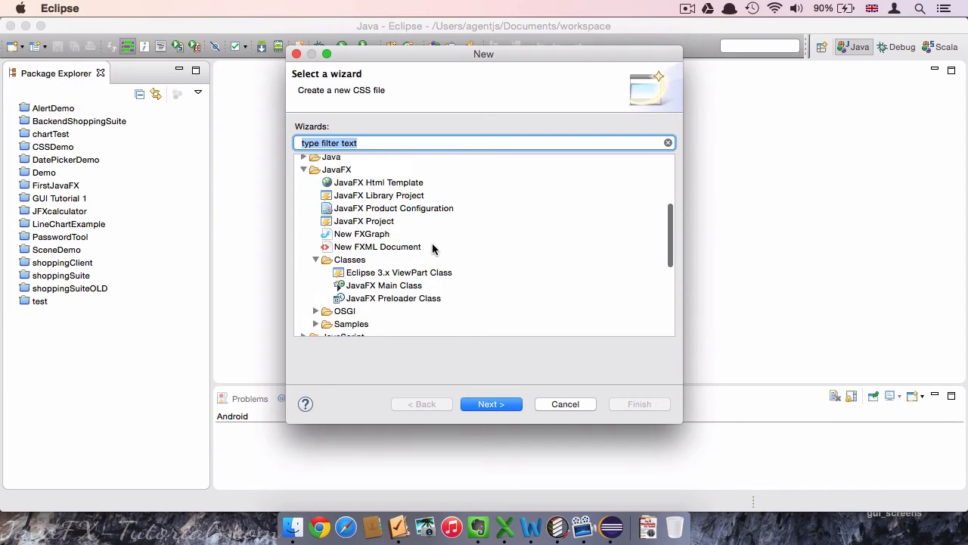
pyautogui.click(337, 181)
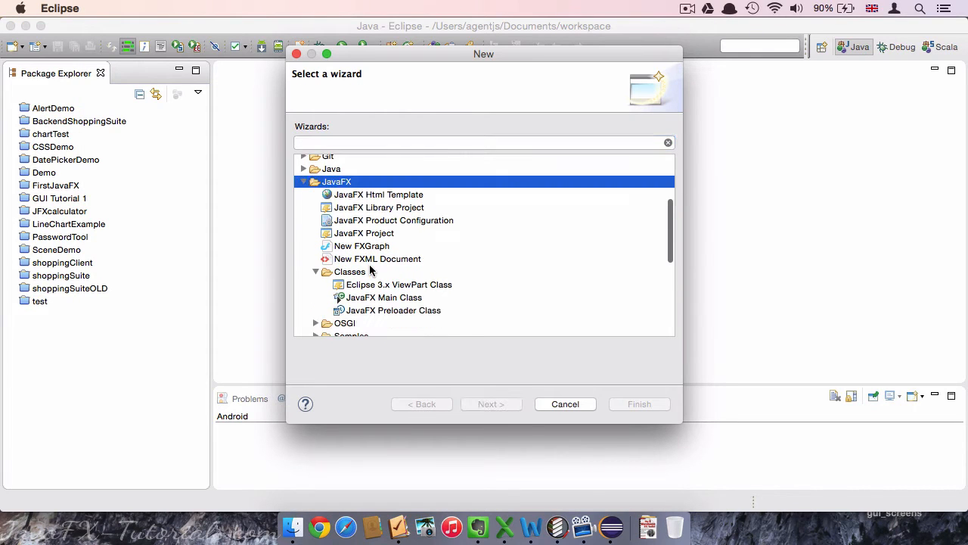
pyautogui.click(363, 233)
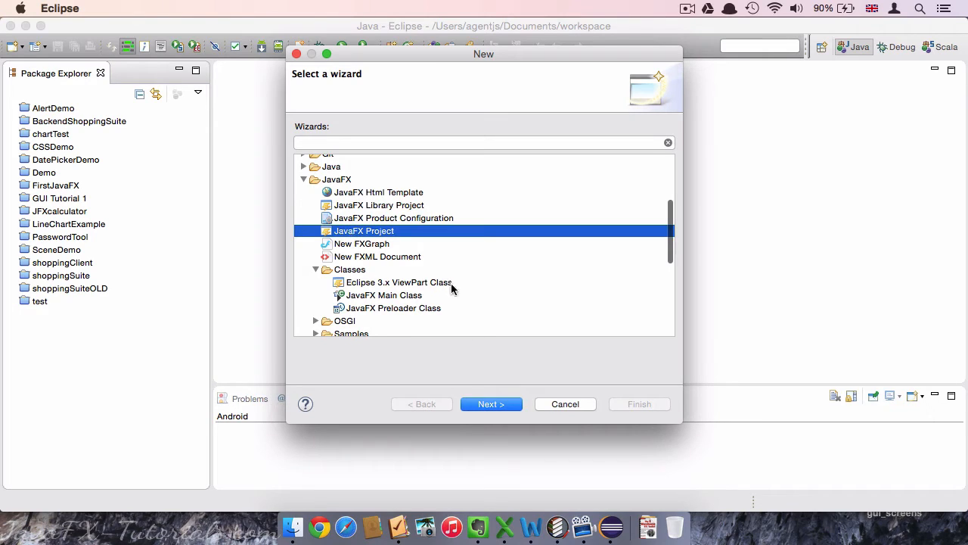
pyautogui.click(490, 402)
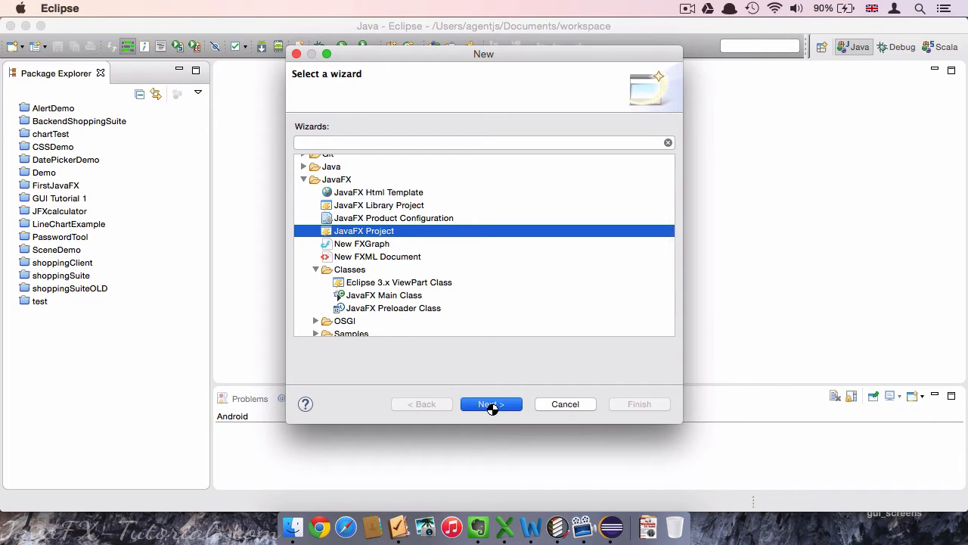
# - Enter FirstFX as the new project's name
pyautogui.click(490, 402)
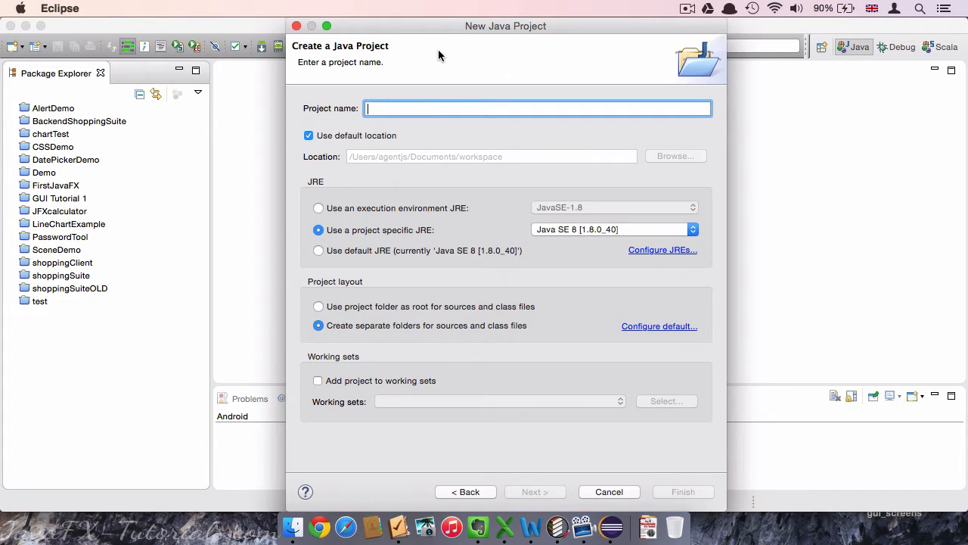
pyautogui.write('F')
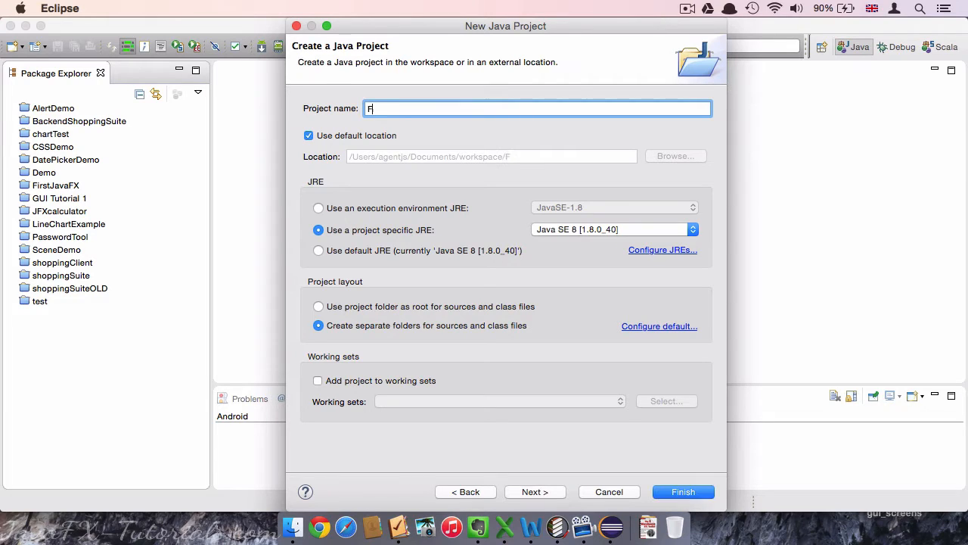
pyautogui.write('irstFX')
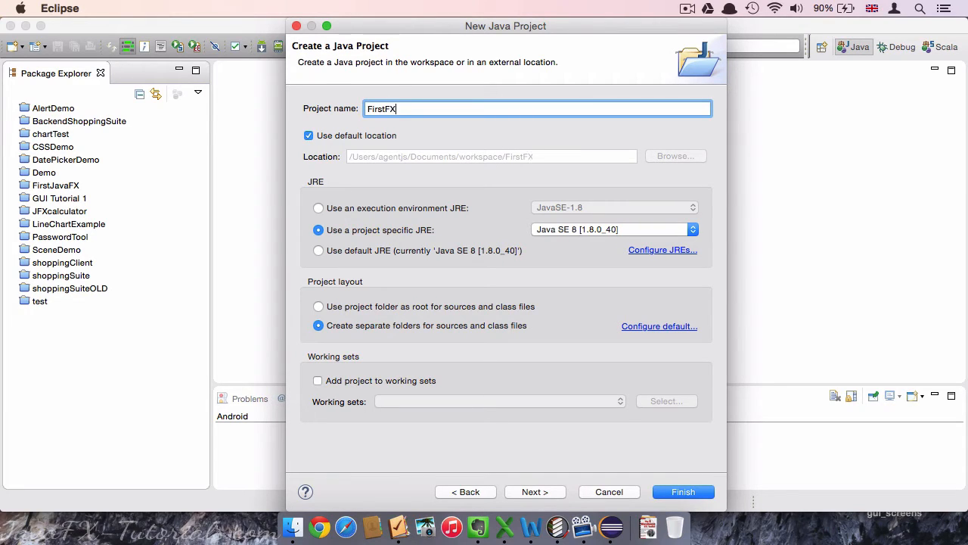
pyautogui.moveTo(561, 256)
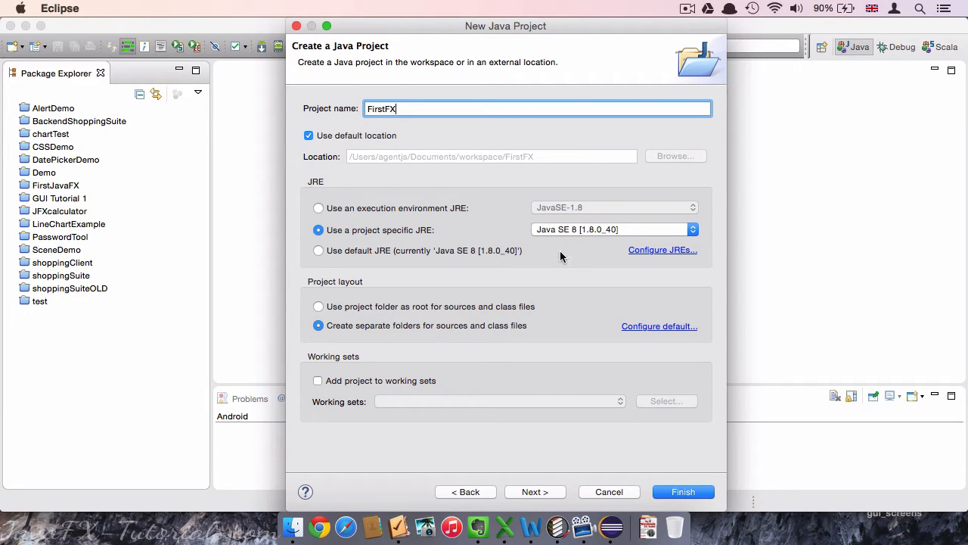
pyautogui.moveTo(578, 218)
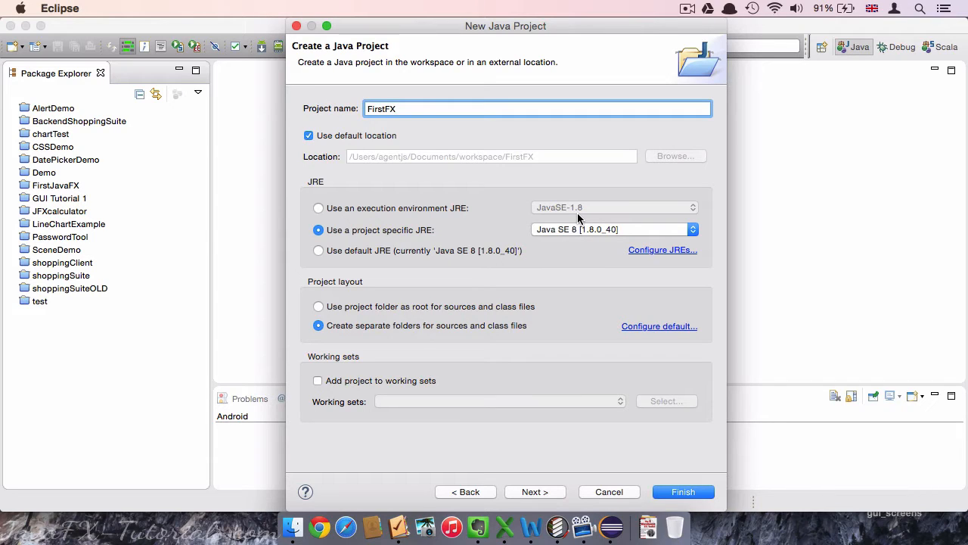
pyautogui.moveTo(589, 239)
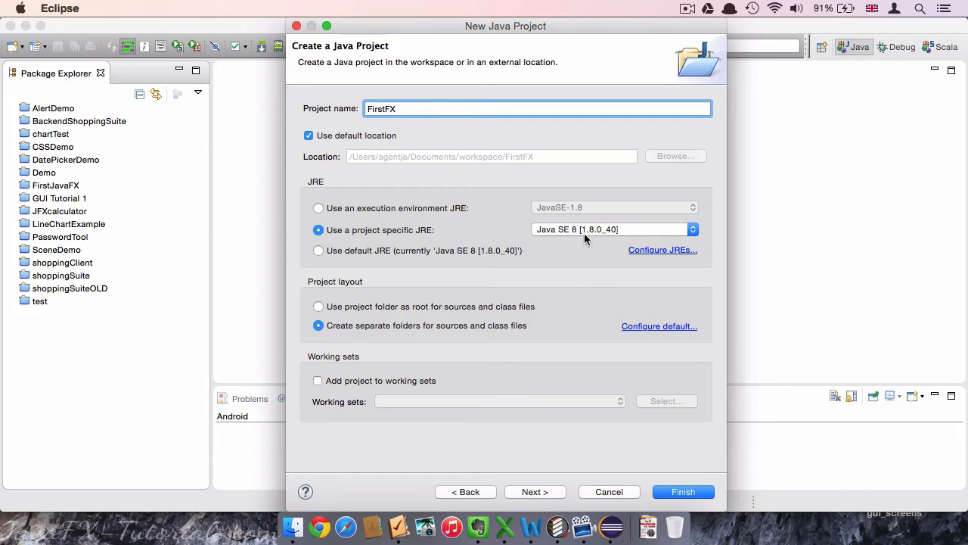
pyautogui.moveTo(574, 266)
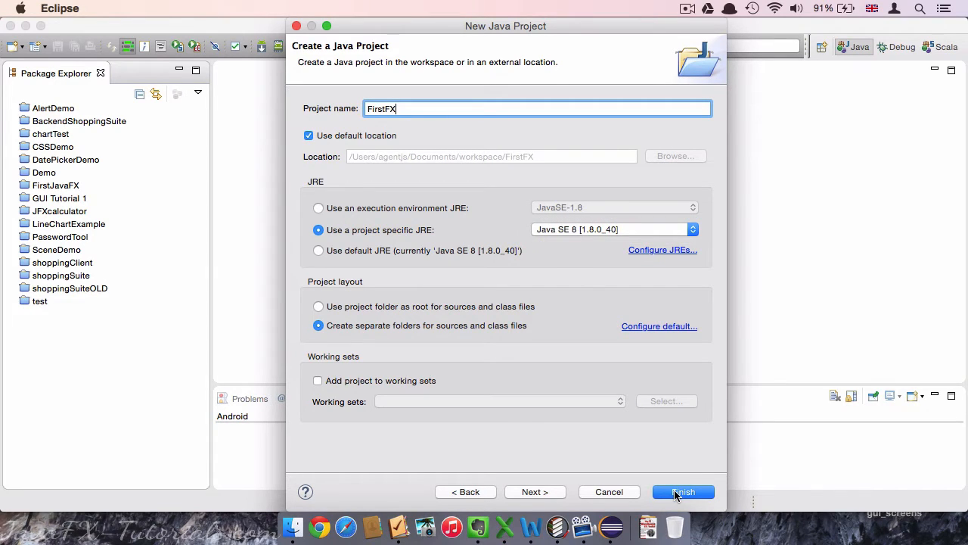
# - Finish creating FirstFX and expand its src/application package in the tree
pyautogui.click(682, 492)
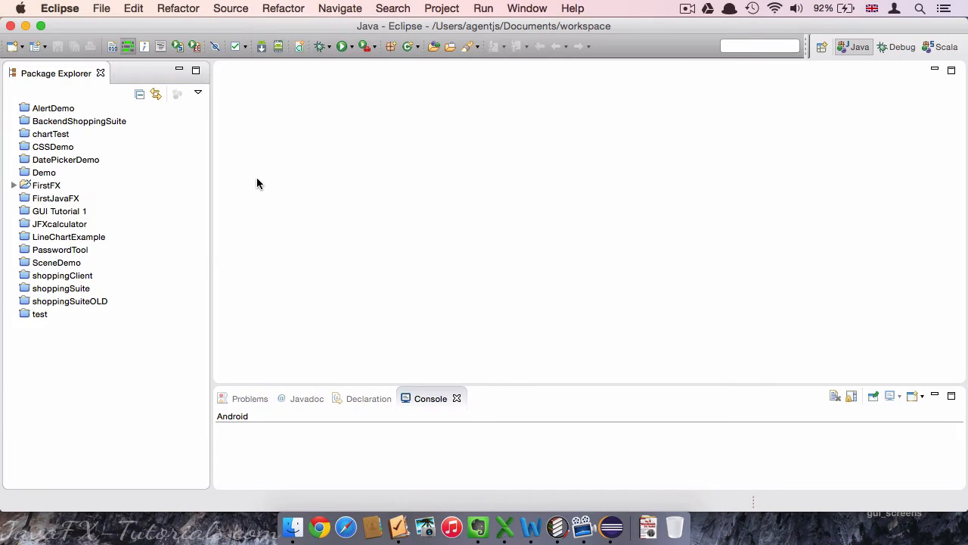
pyautogui.click(14, 184)
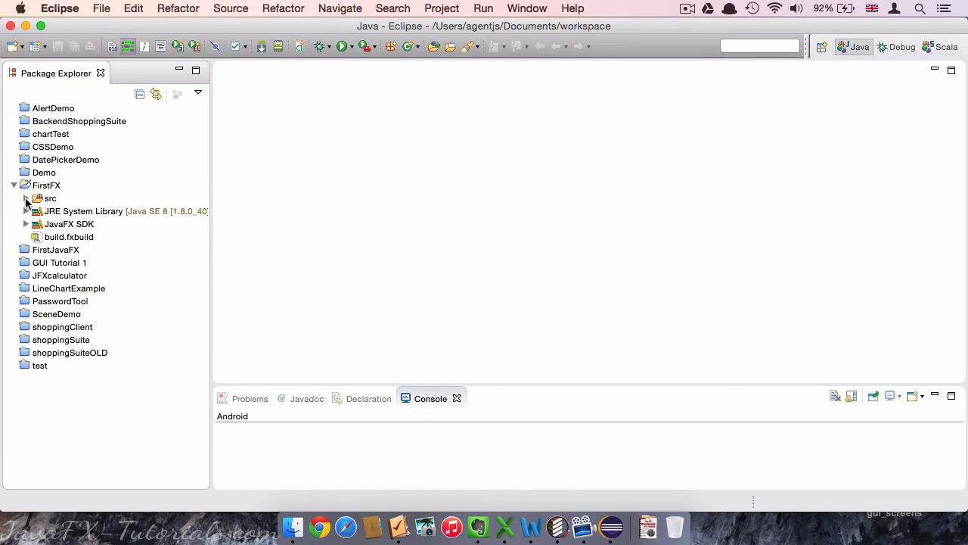
pyautogui.click(27, 198)
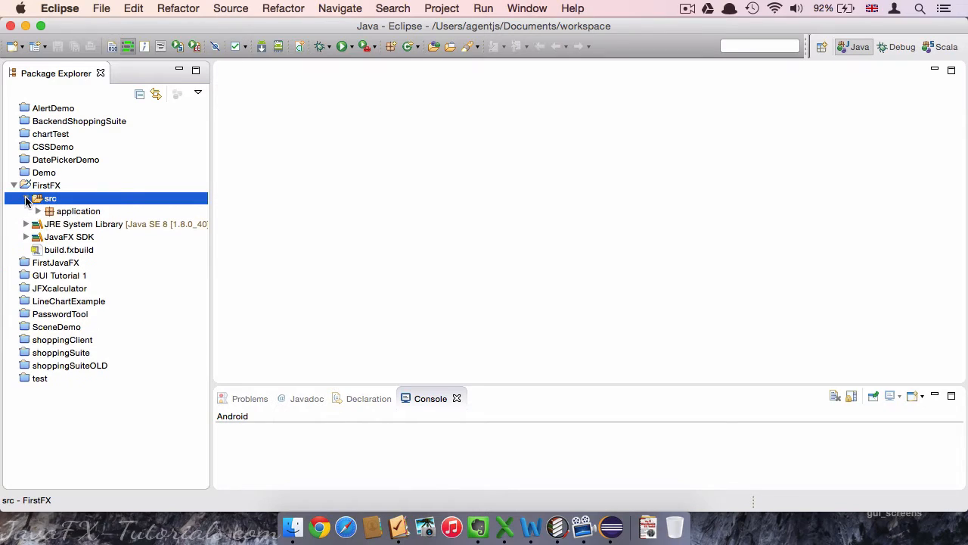
pyautogui.click(50, 212)
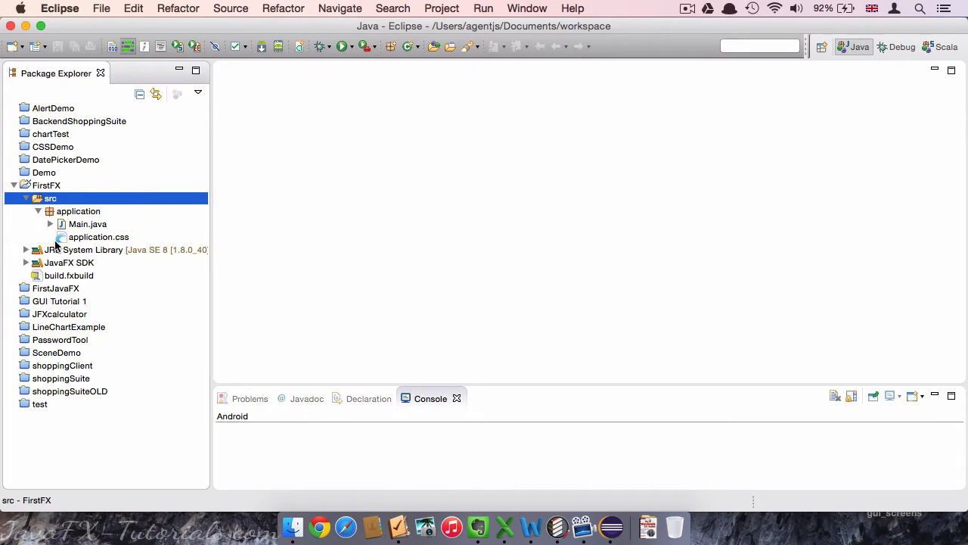
pyautogui.moveTo(64, 227)
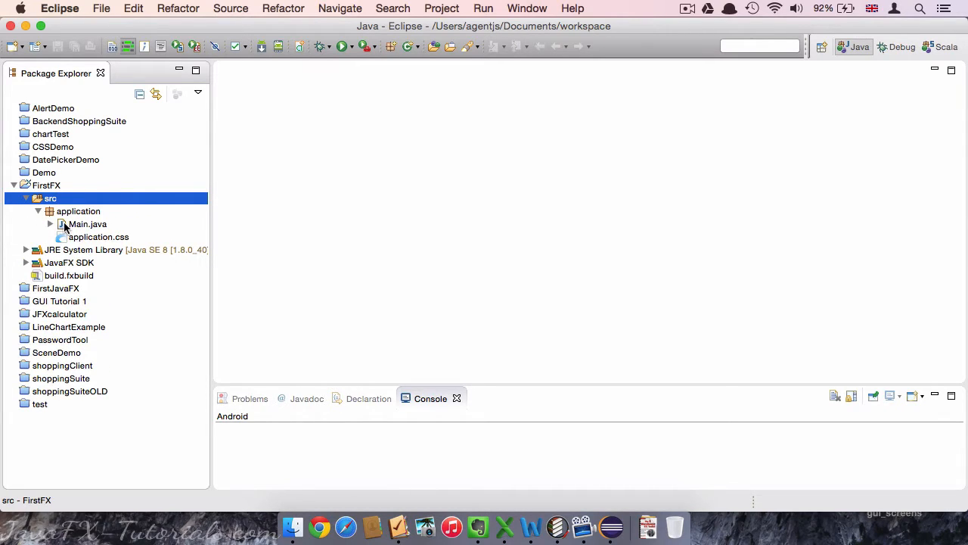
pyautogui.moveTo(130, 224)
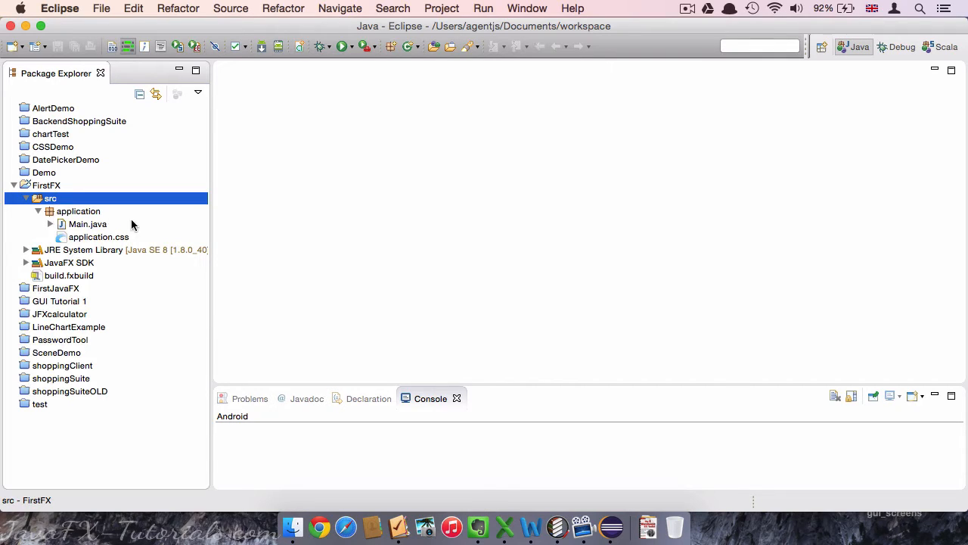
# - Open the generated Main.java and delete the application.css stylesheet
pyautogui.click(88, 224)
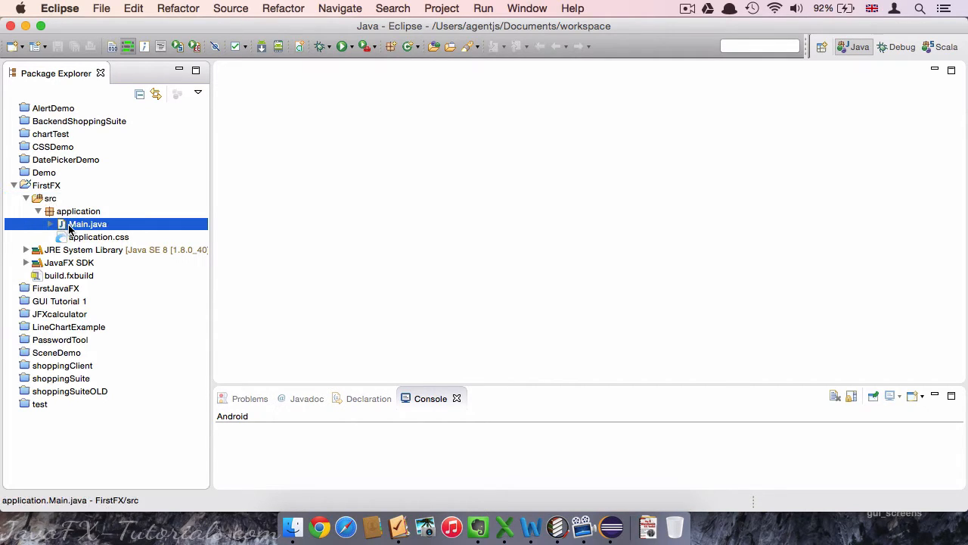
pyautogui.moveTo(76, 236)
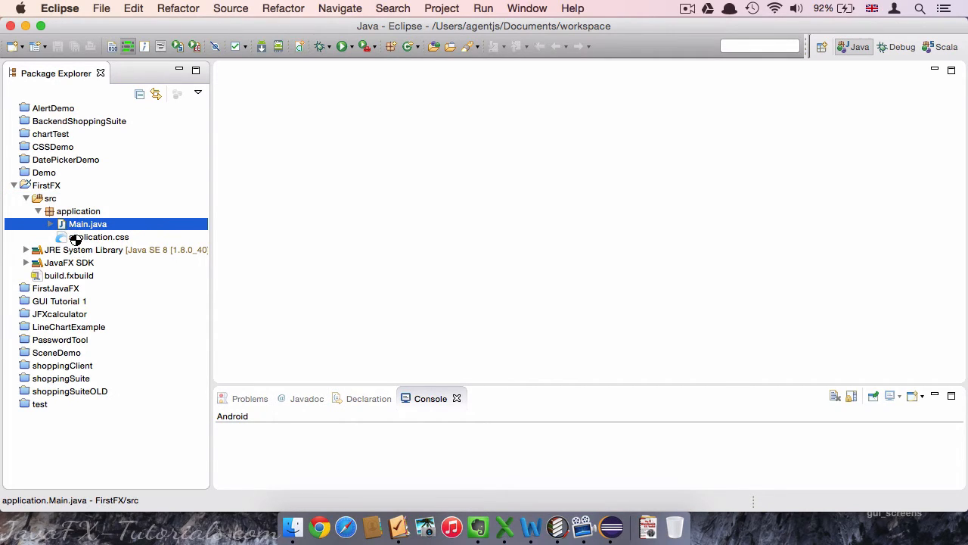
pyautogui.doubleClick(88, 224)
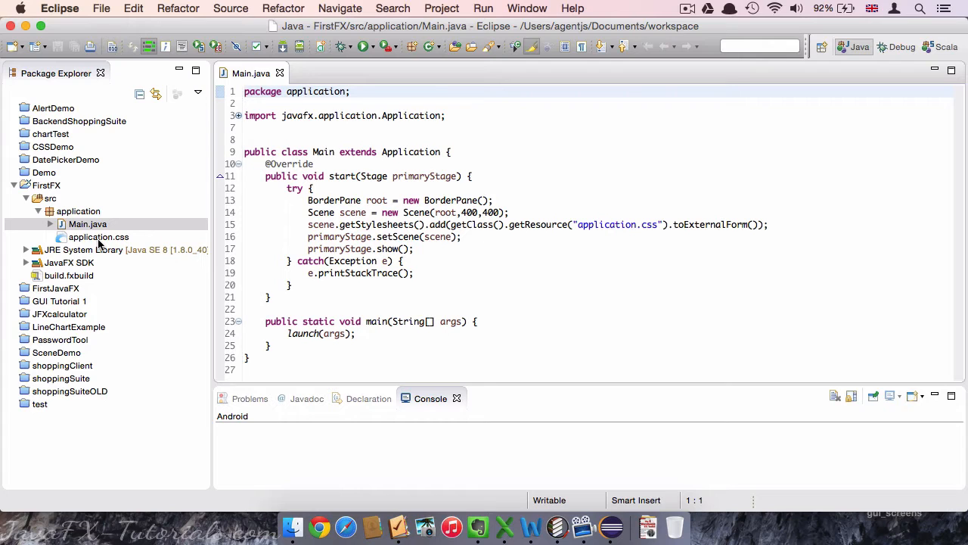
pyautogui.click(97, 236)
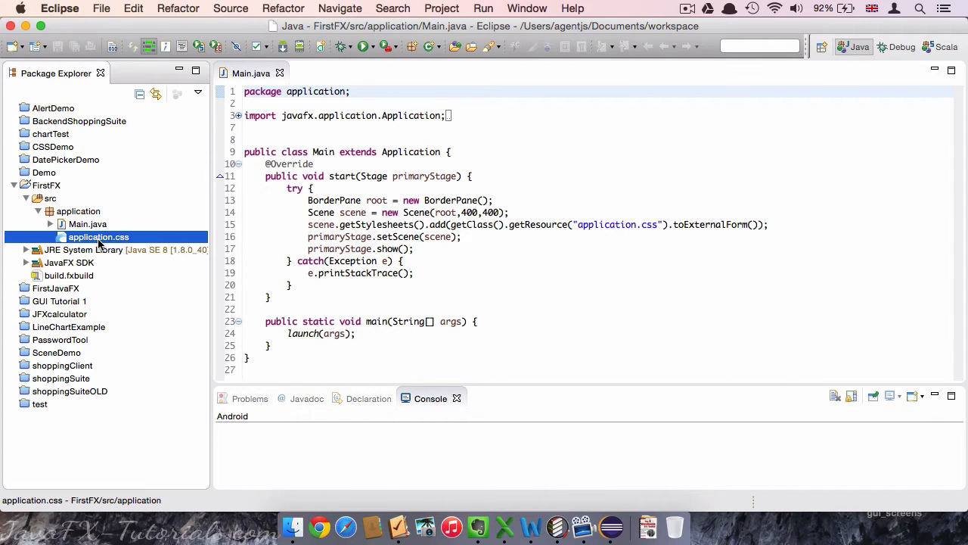
pyautogui.rightClick(97, 236)
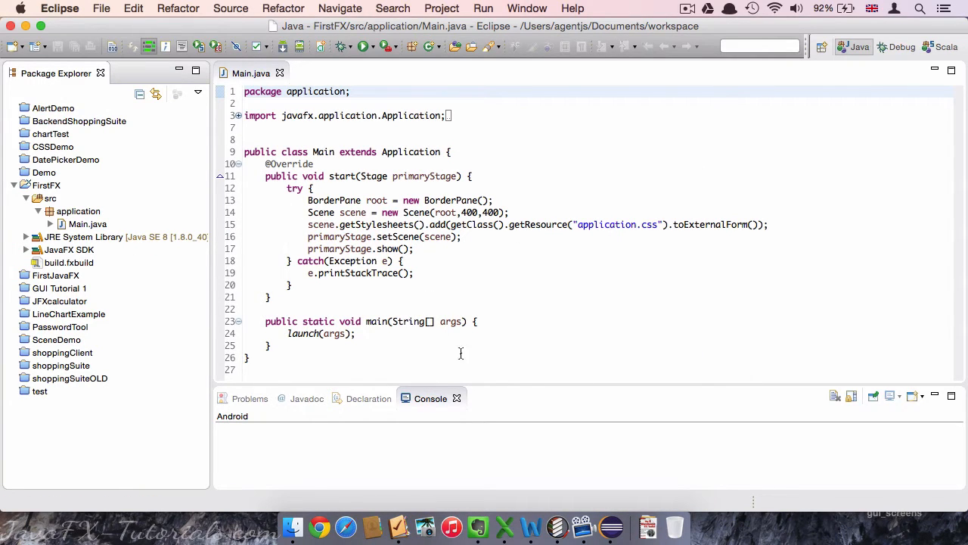
pyautogui.moveTo(546, 277)
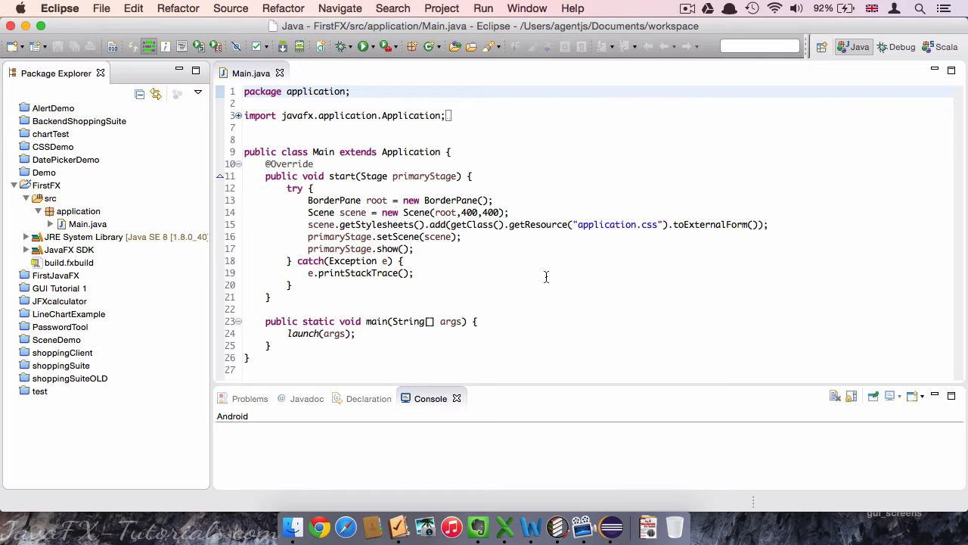
pyautogui.moveTo(604, 339)
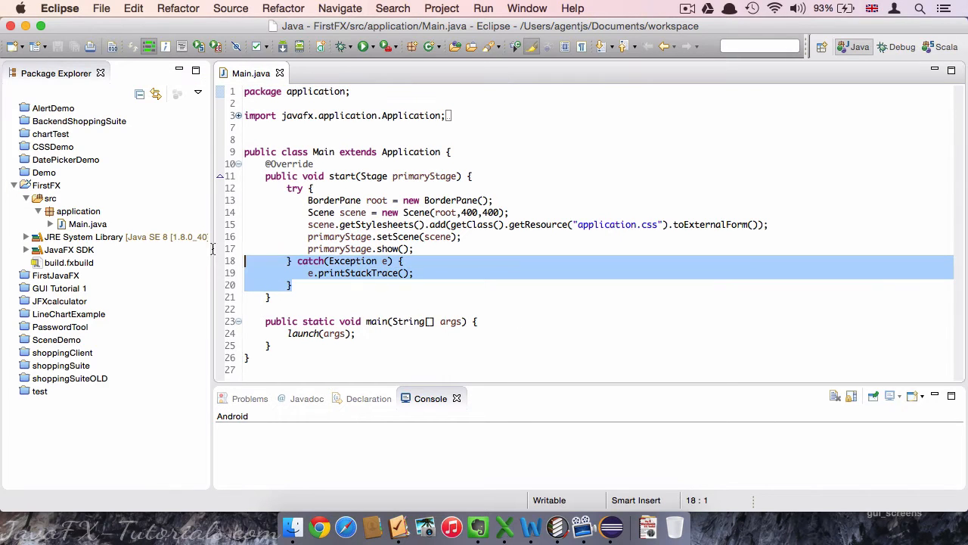
# - Delete the generated try/catch body so start() is empty
pyautogui.press('Delete')
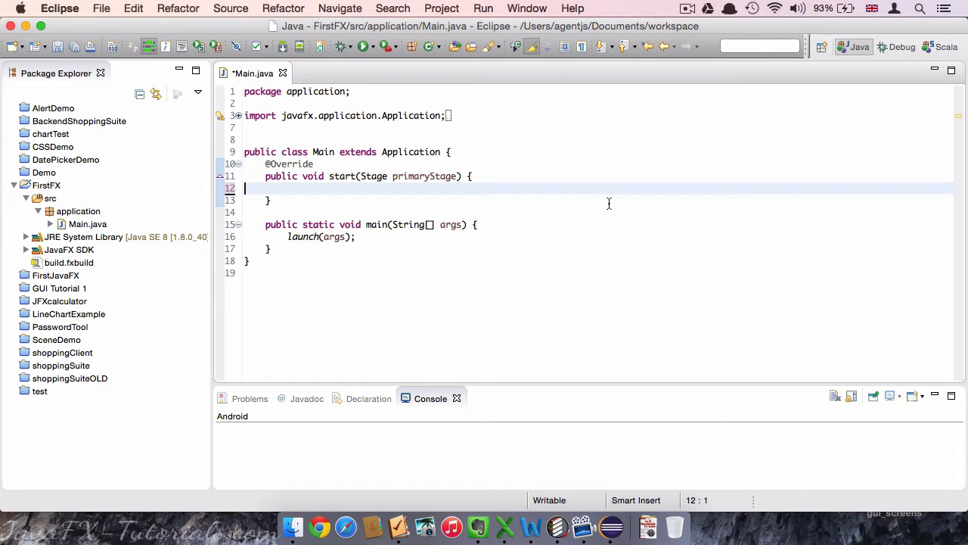
pyautogui.moveTo(563, 182)
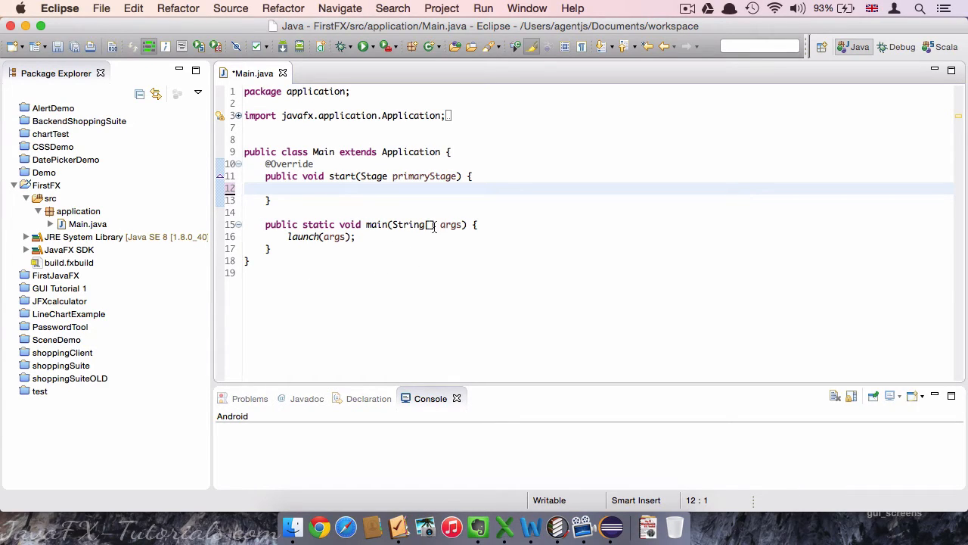
pyautogui.moveTo(354, 282)
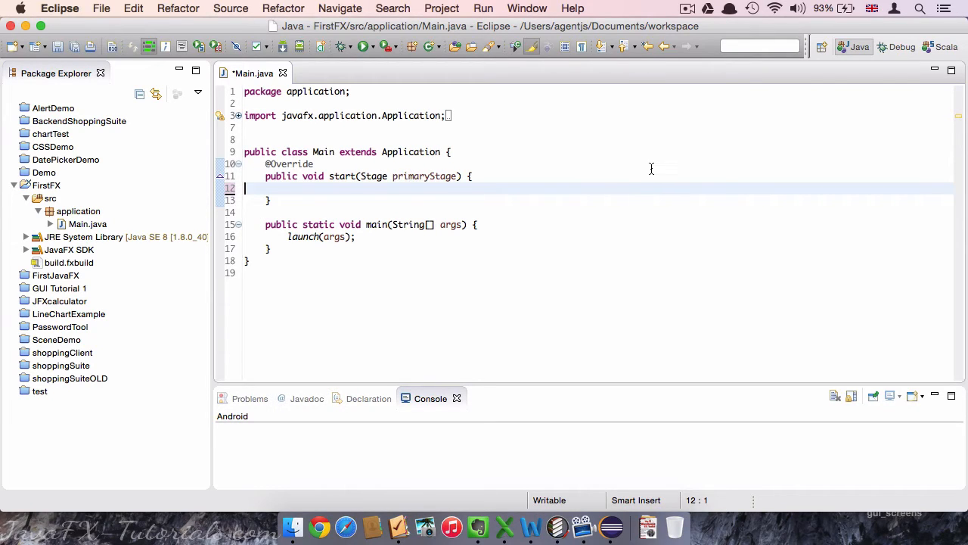
pyautogui.moveTo(496, 199)
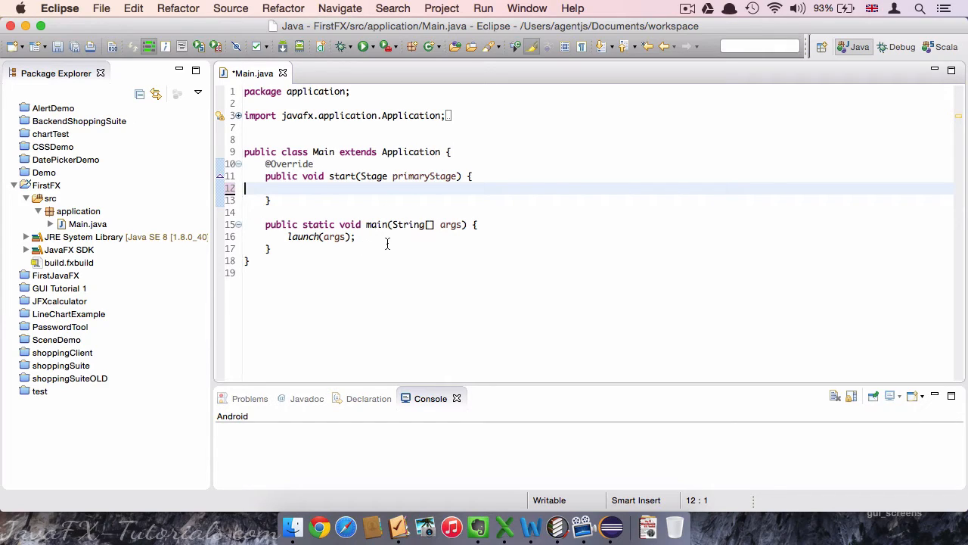
pyautogui.moveTo(741, 260)
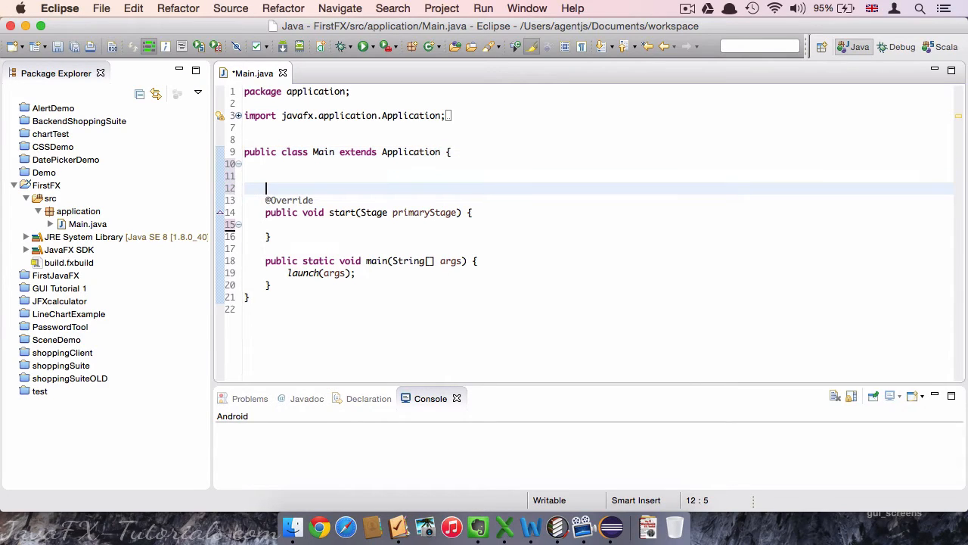
# - Add a private Stage primaryStage field and assign this.primaryStage = primaryStage in start
pyautogui.write('private')
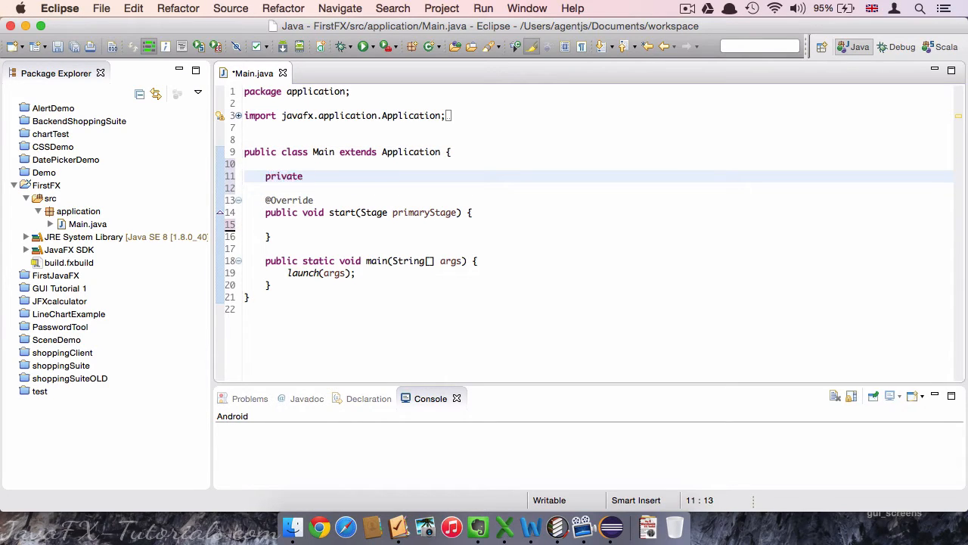
pyautogui.write('Stage primary')
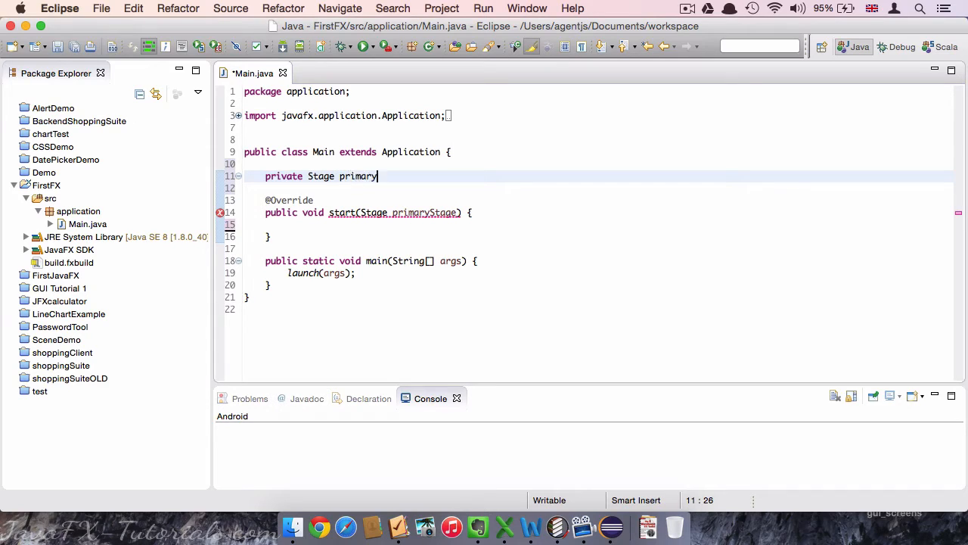
pyautogui.write('Stage;')
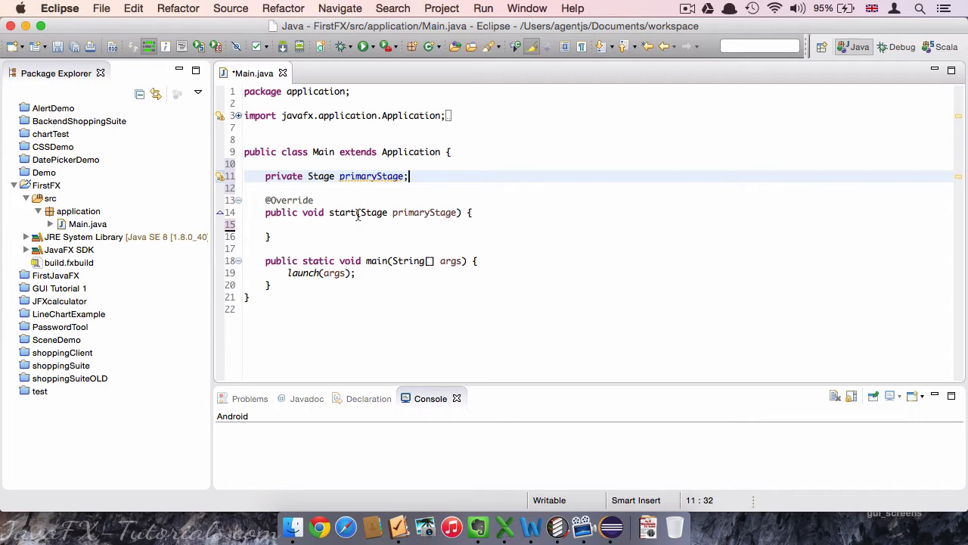
pyautogui.click(643, 224)
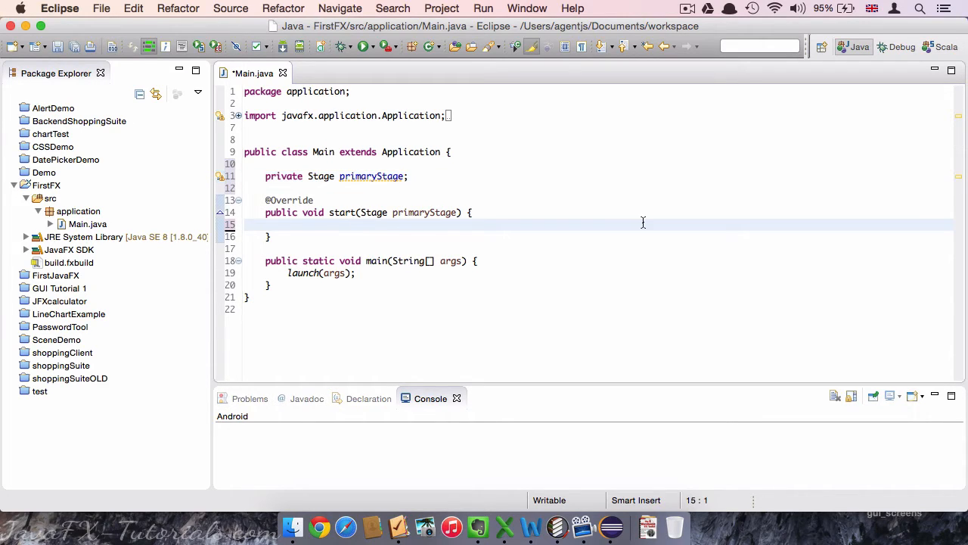
pyautogui.write('this.')
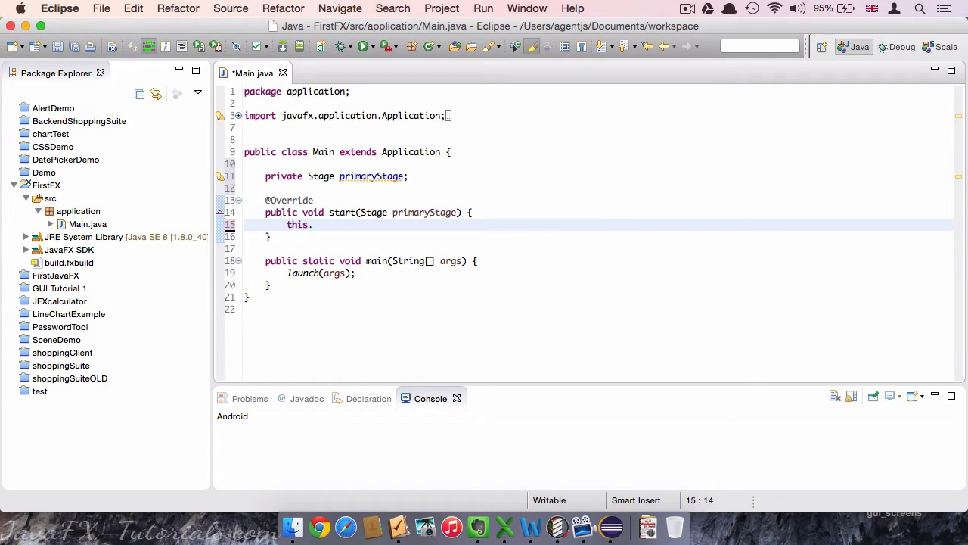
pyautogui.write('primaryStage =')
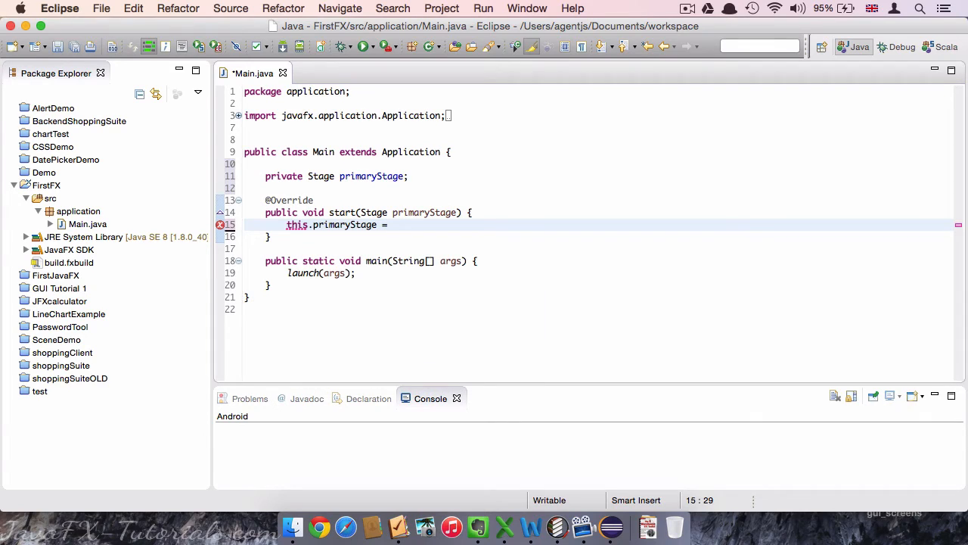
pyautogui.write('primaryStage;')
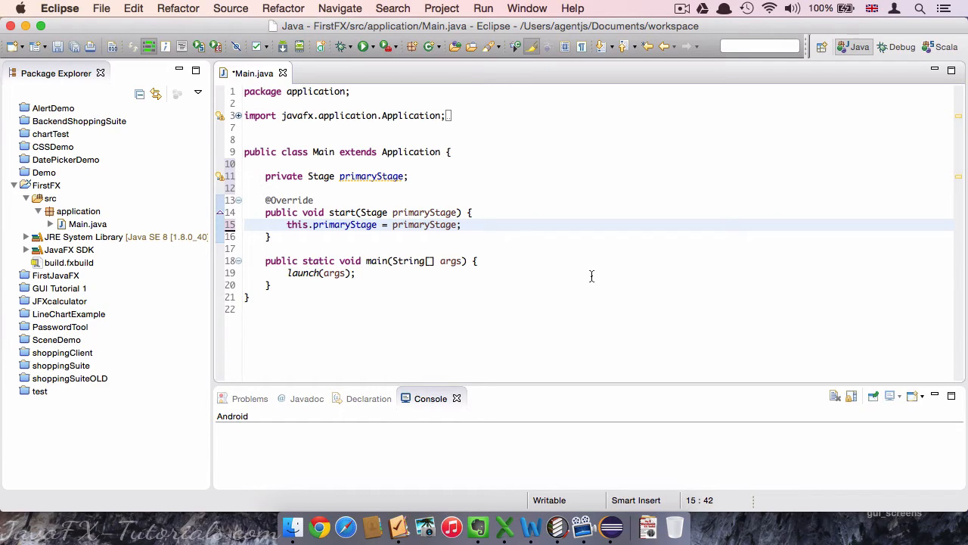
pyautogui.moveTo(366, 176)
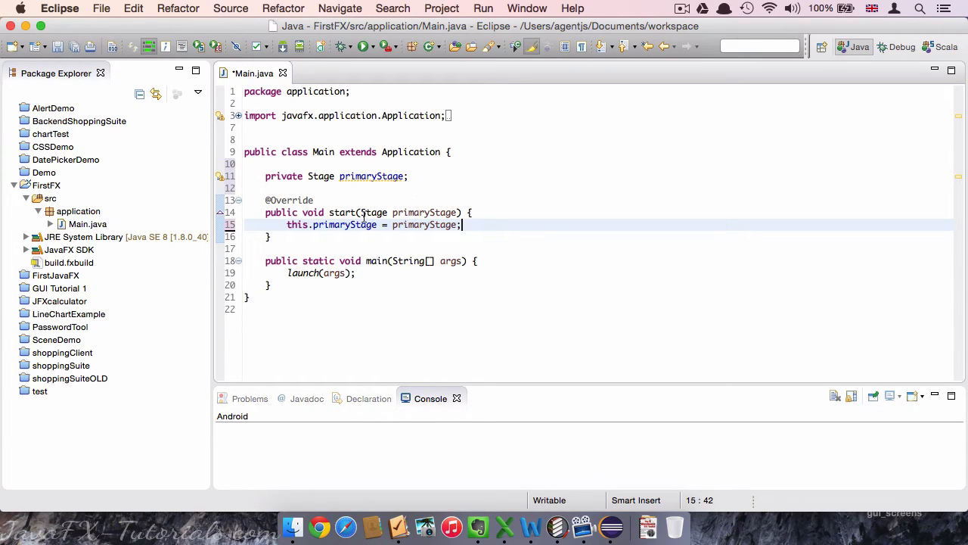
pyautogui.moveTo(500, 208)
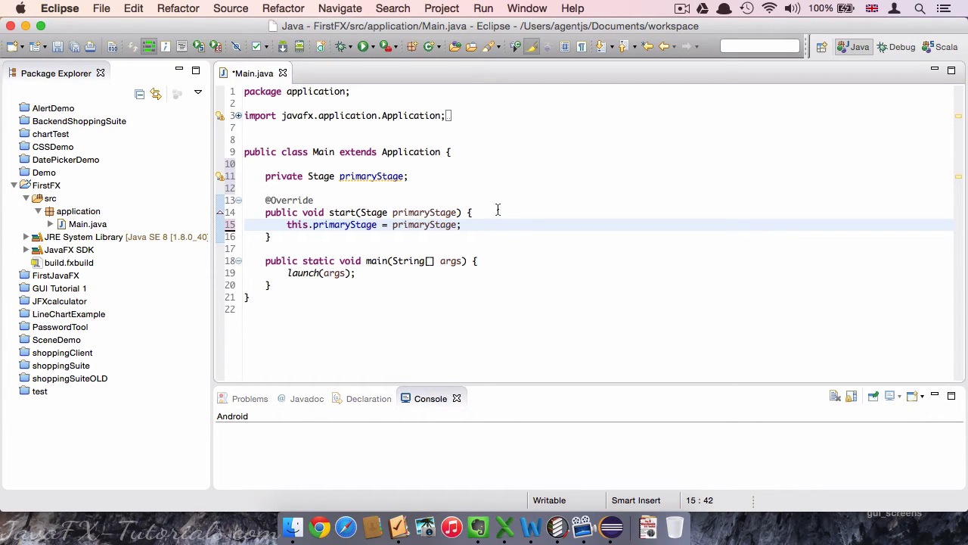
# - Add primaryStage.show(), run the empty window, close it, then remove the show call
pyautogui.click(363, 46)
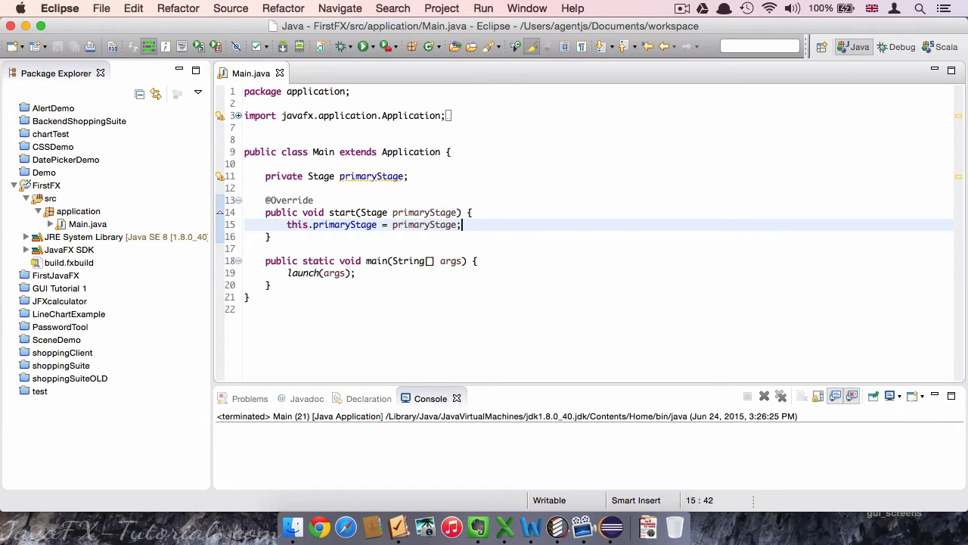
pyautogui.press('Return')
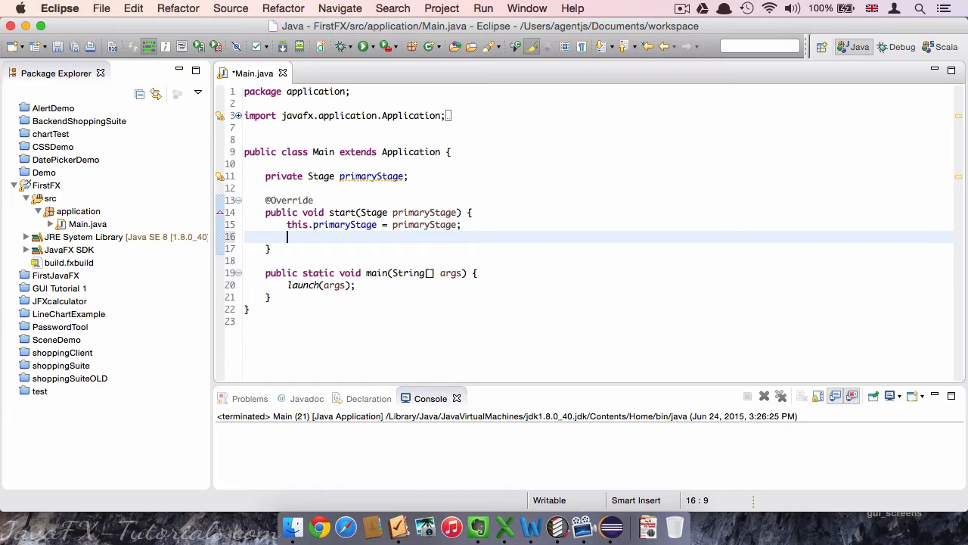
pyautogui.write('primaryStage.show(')
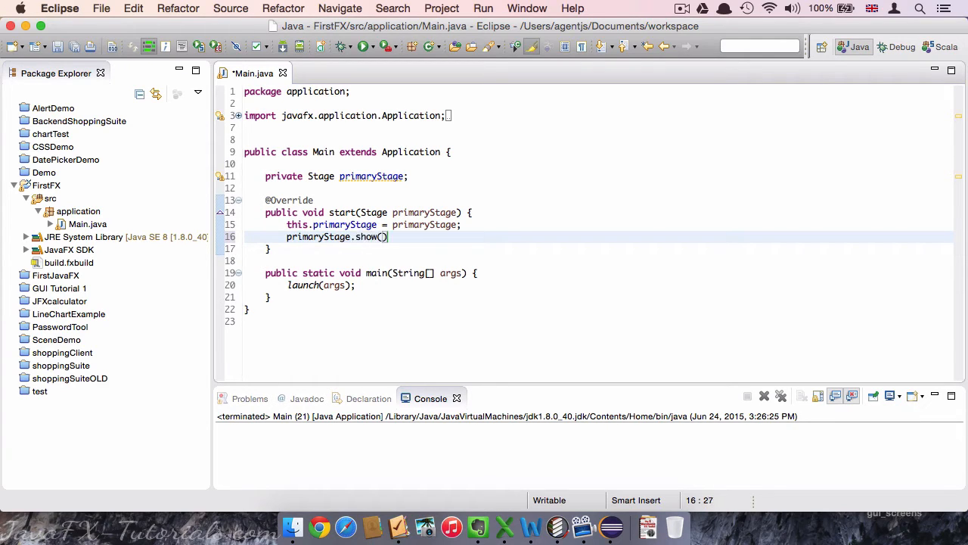
pyautogui.write(';')
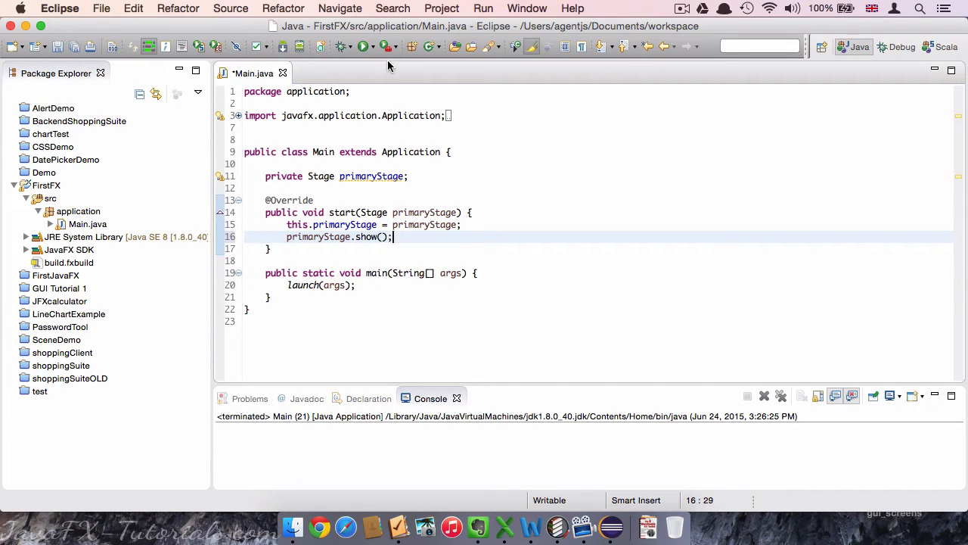
pyautogui.click(363, 46)
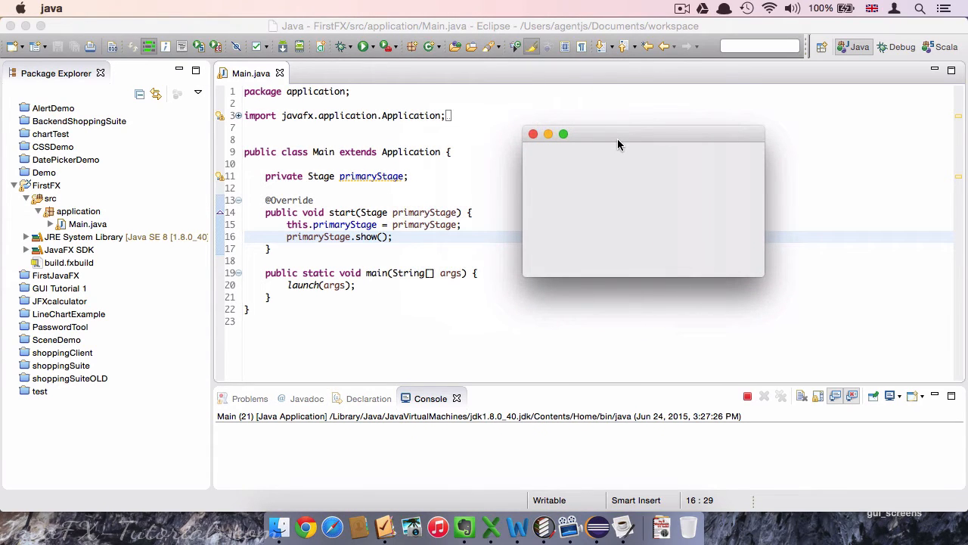
pyautogui.click(532, 133)
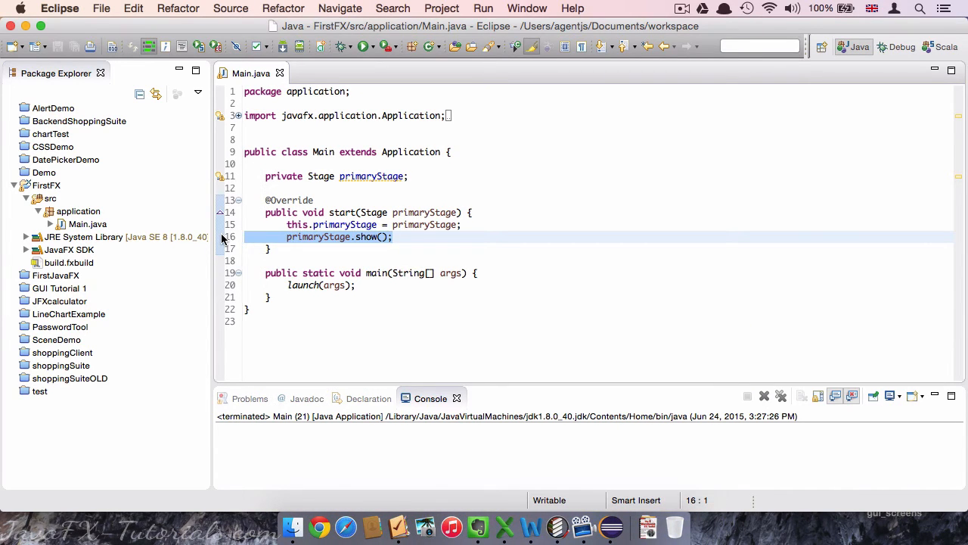
pyautogui.press('Delete')
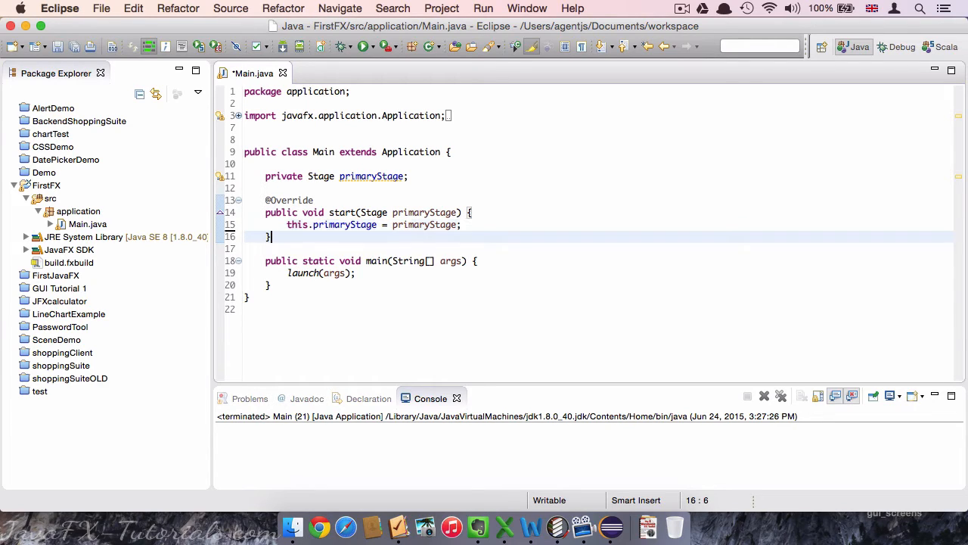
# - Declare public void mainWindow() {} below start and call mainWindow(); at the end of start
pyautogui.press('Return')
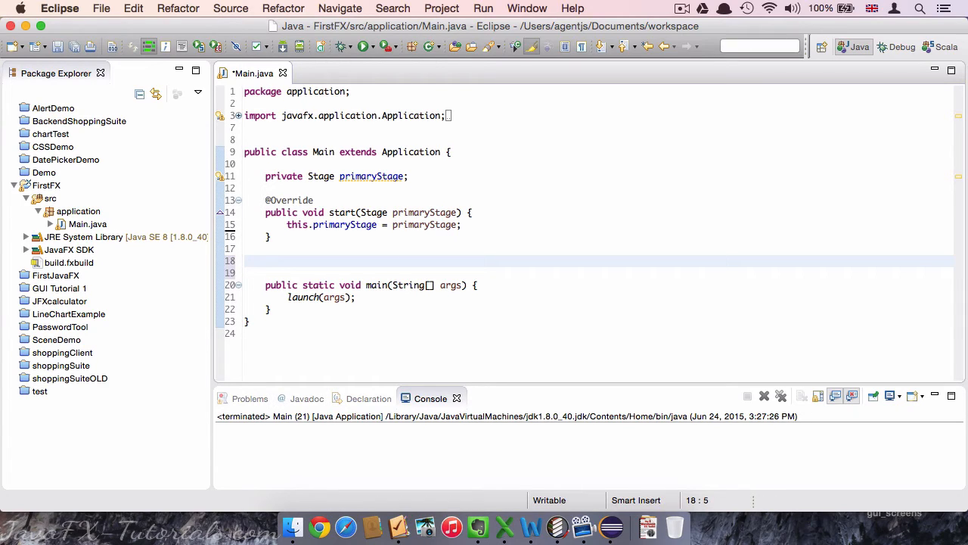
pyautogui.write('pubki')
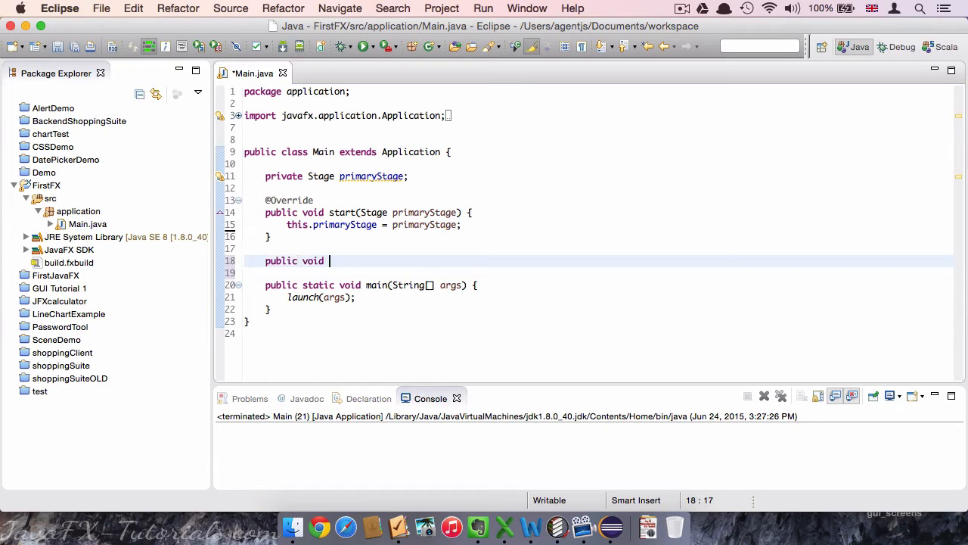
pyautogui.write('mainWindow() {')
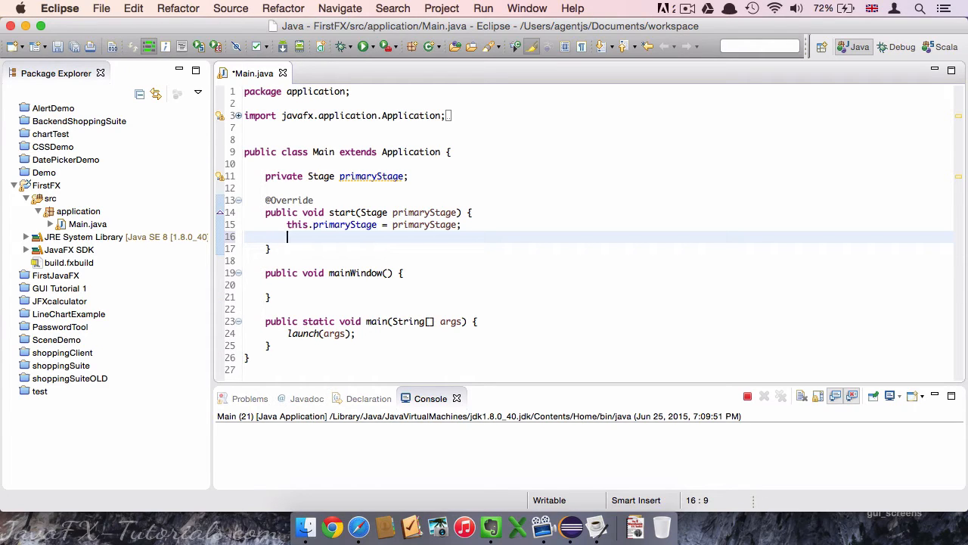
pyautogui.write('mainWindow();')
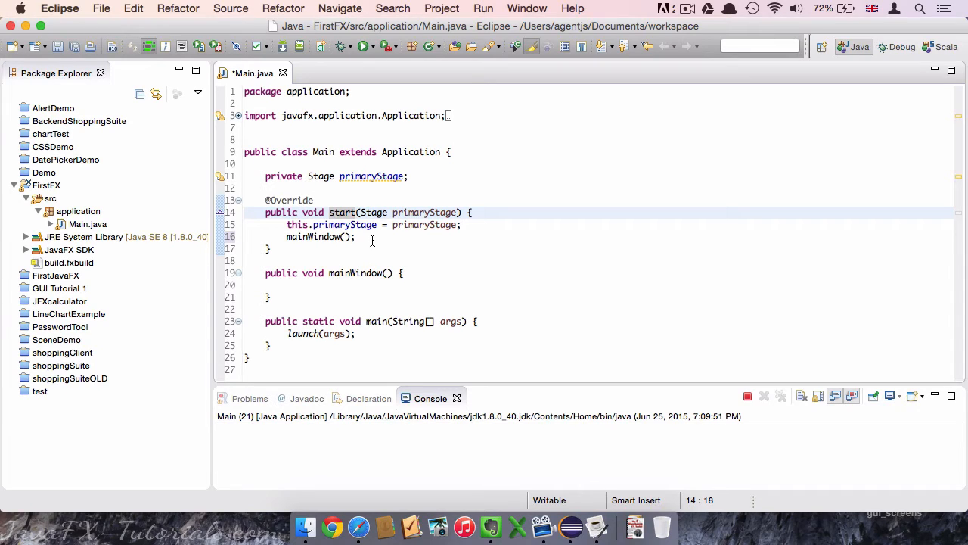
pyautogui.click(357, 236)
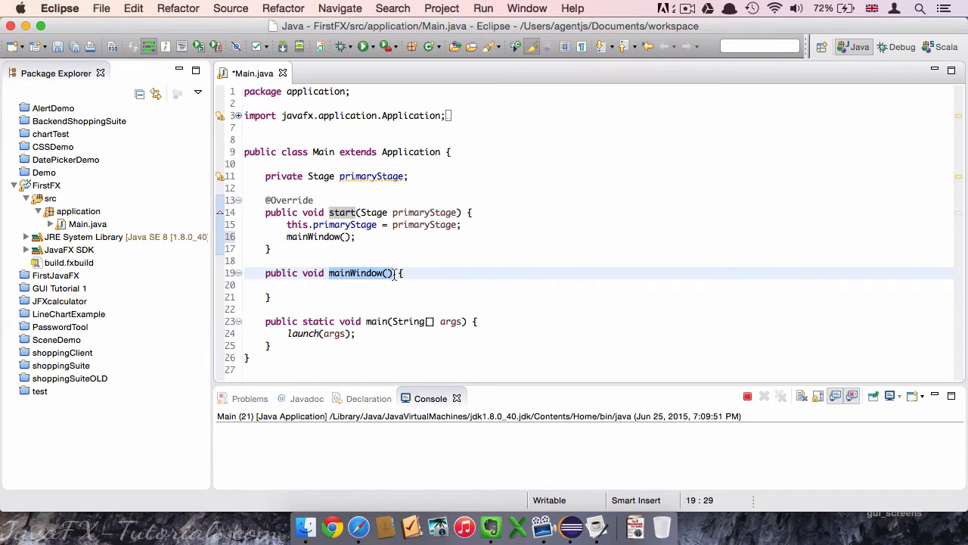
pyautogui.click(345, 236)
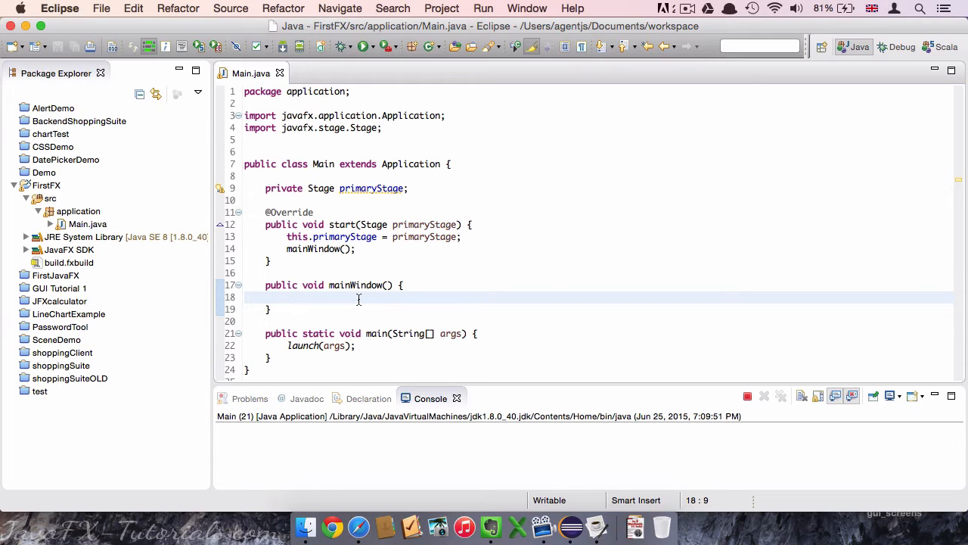
# - Create a new FXML document MainWindowView.fxml in the application package via New > Other
pyautogui.click(79, 212)
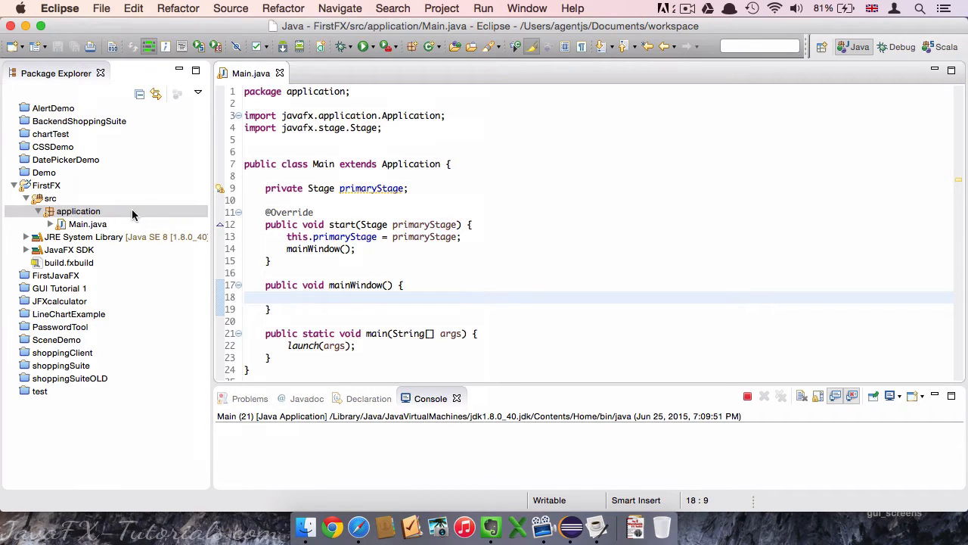
pyautogui.moveTo(73, 211)
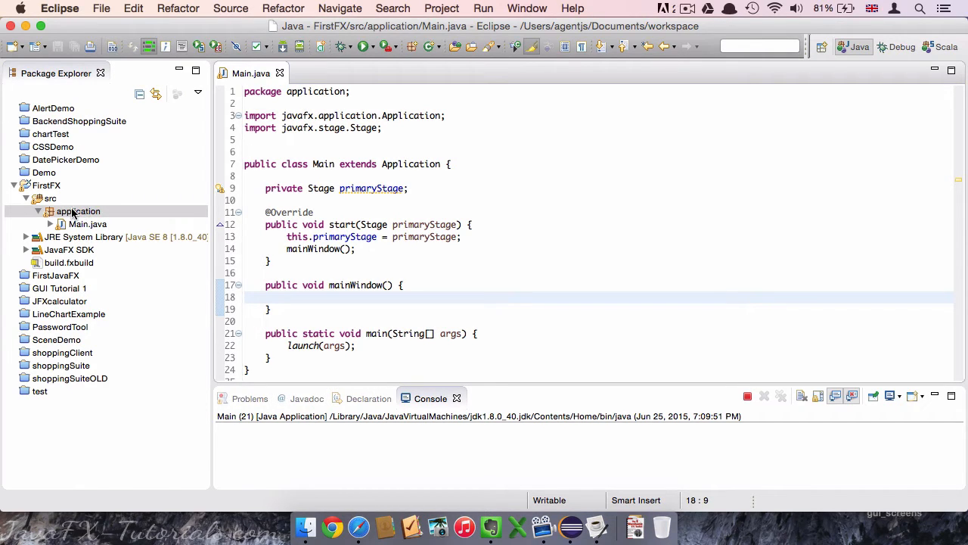
pyautogui.rightClick(79, 212)
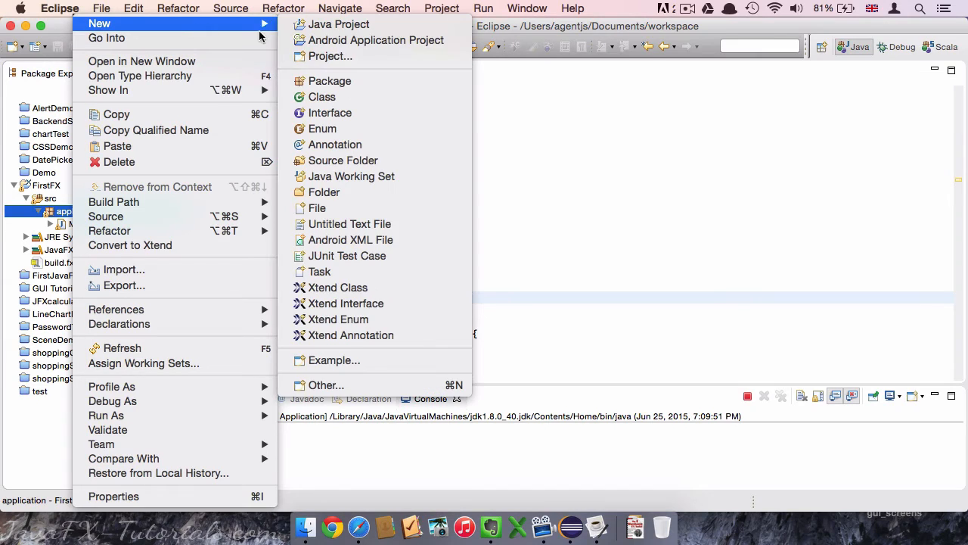
pyautogui.click(326, 384)
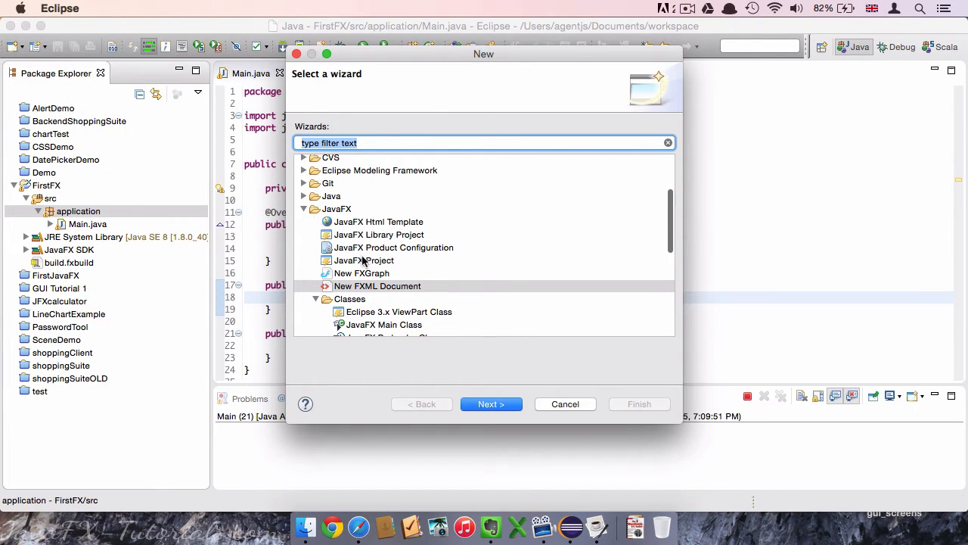
pyautogui.click(377, 286)
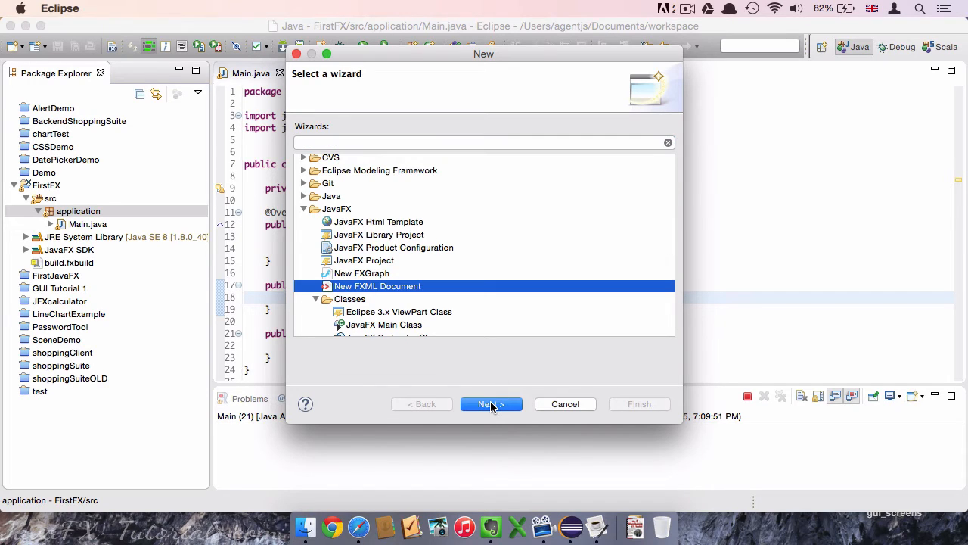
pyautogui.click(491, 404)
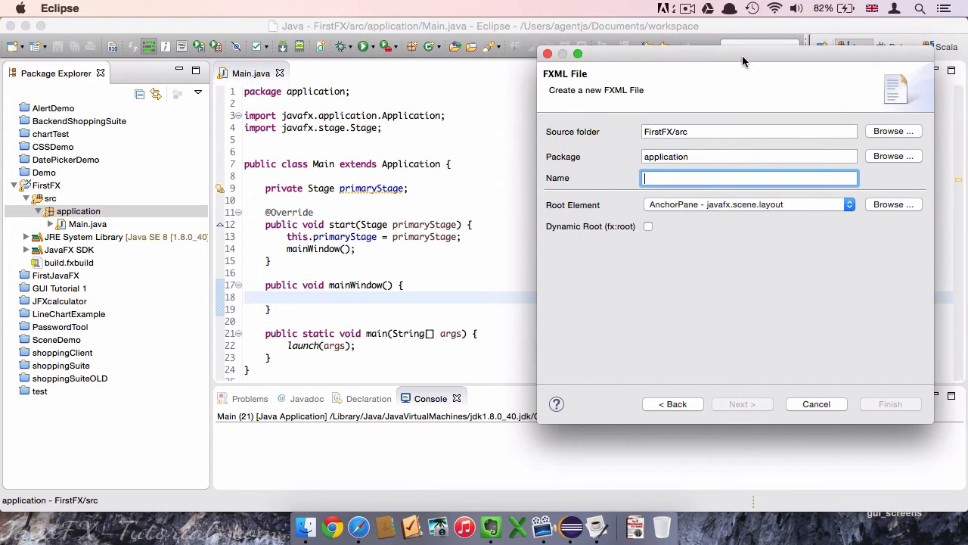
pyautogui.write('MainV')
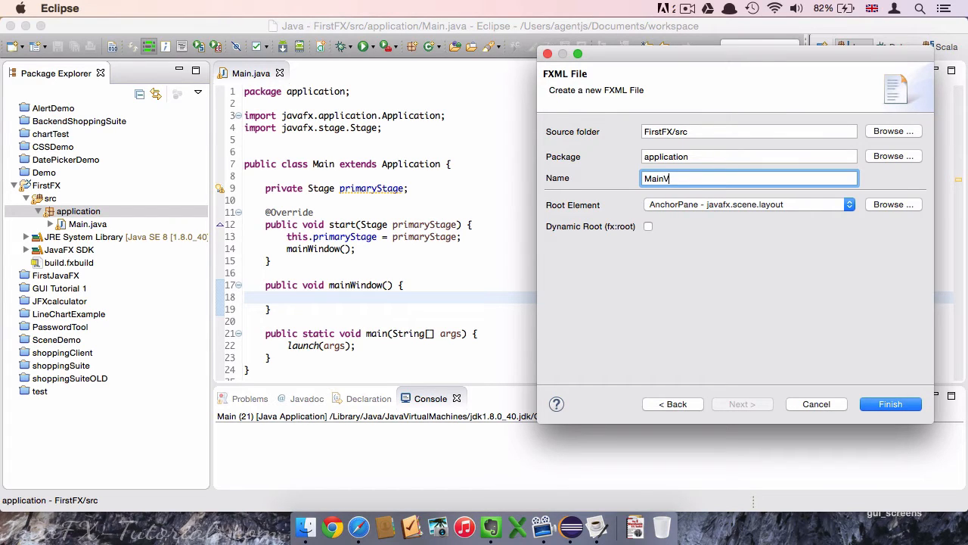
pyautogui.write('WindowView')
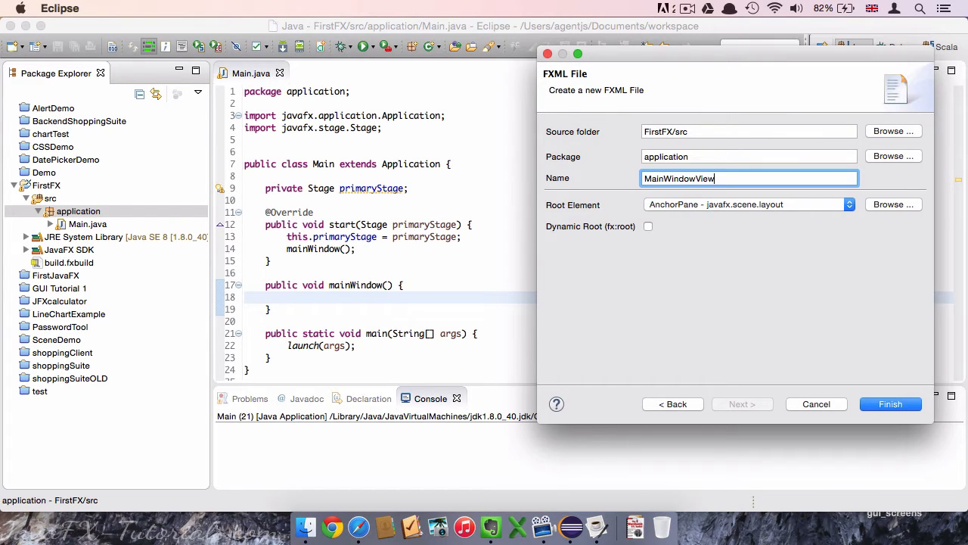
pyautogui.click(889, 402)
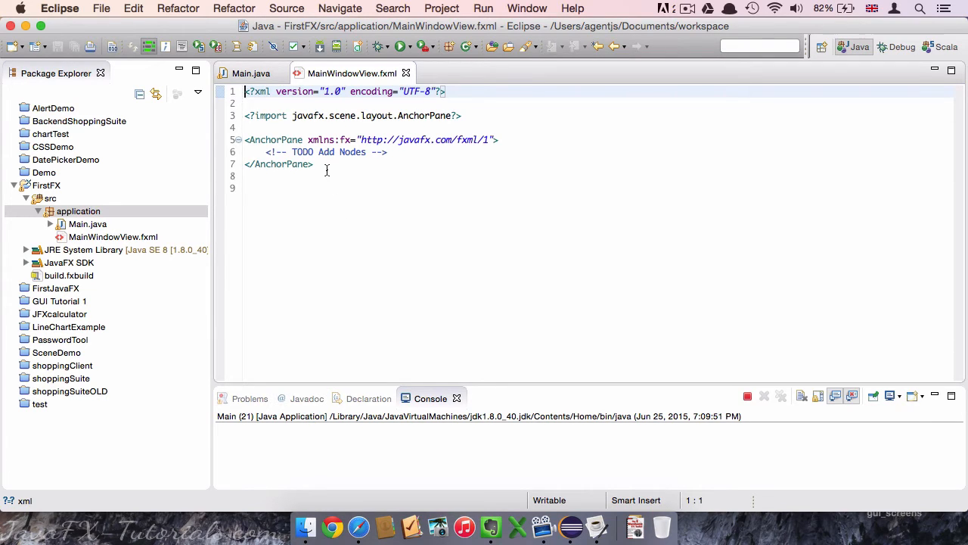
pyautogui.click(303, 188)
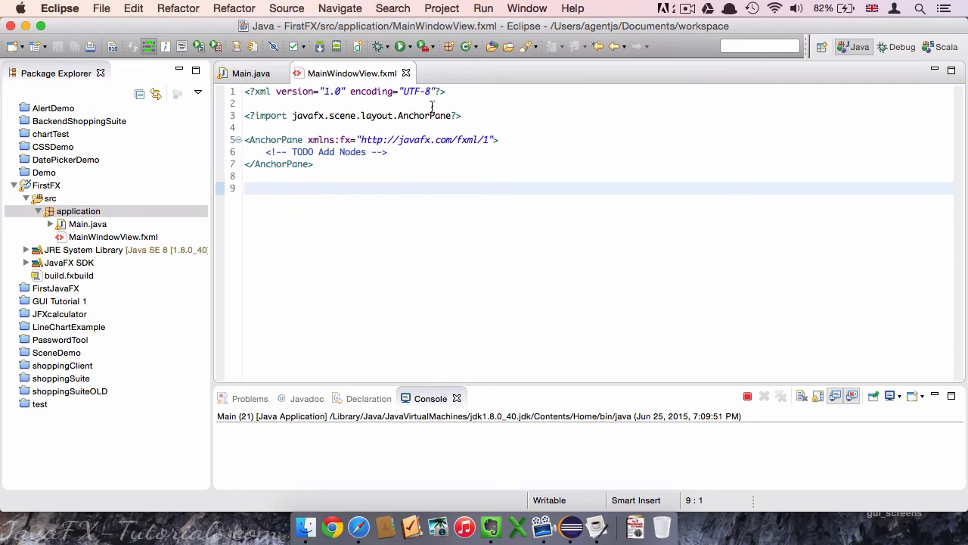
# - Write FXMLLoader loader = new FXMLLoader(...) in mainWindow and import javafx.fxml.FXMLLoader
pyautogui.click(251, 73)
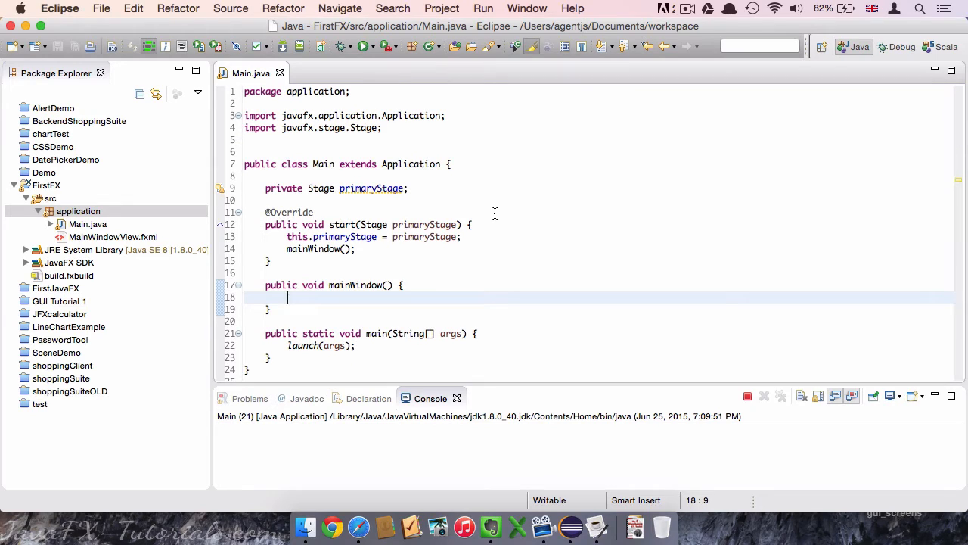
pyautogui.moveTo(596, 277)
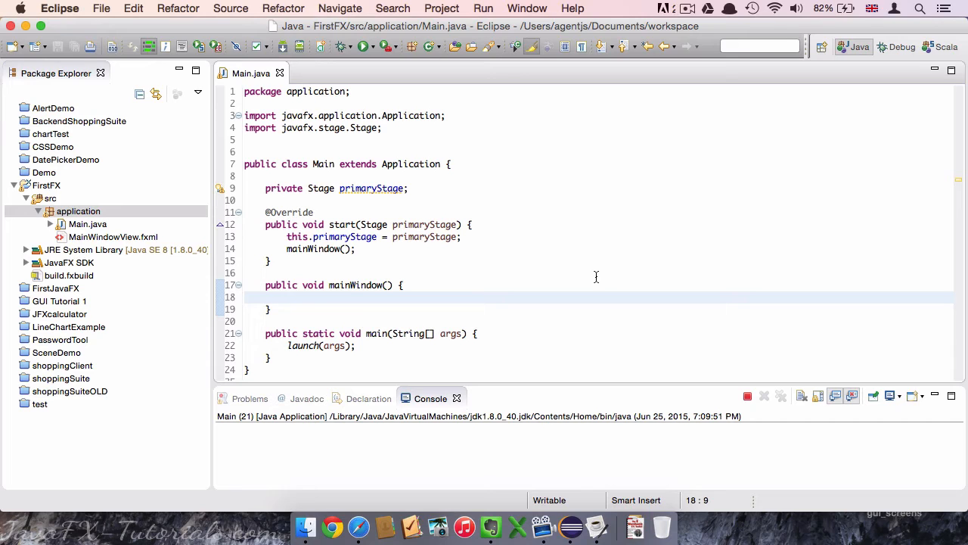
pyautogui.write('FXMLLoader loader')
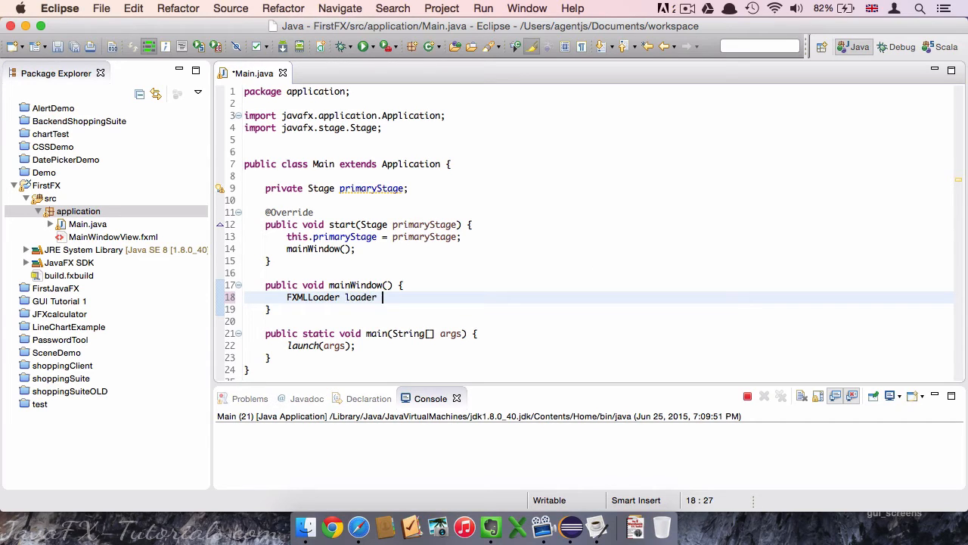
pyautogui.write('= new FXM')
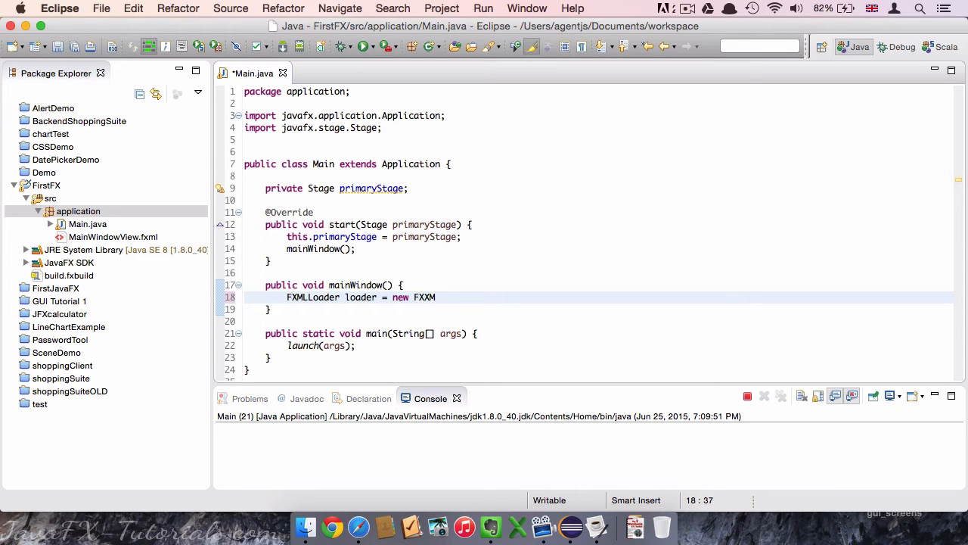
pyautogui.write('L')
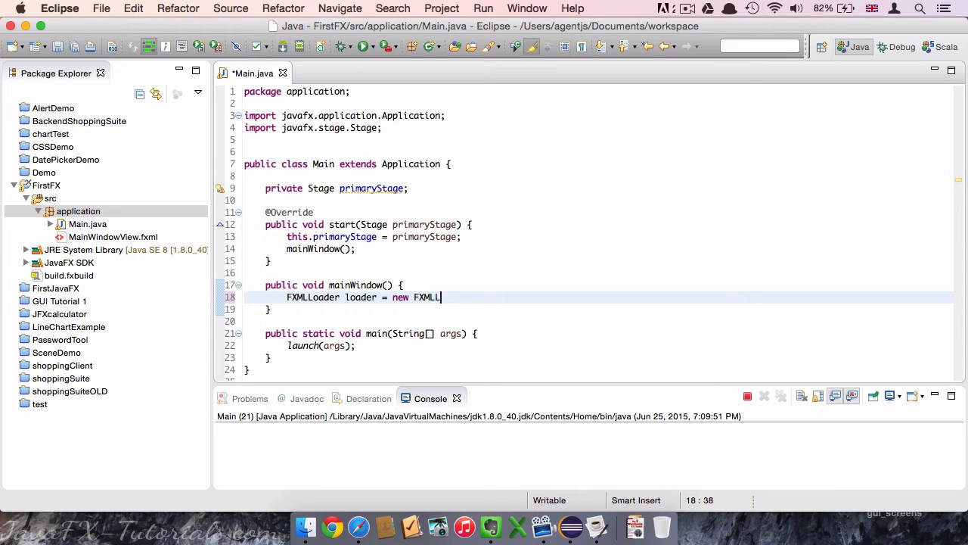
pyautogui.write('oader();')
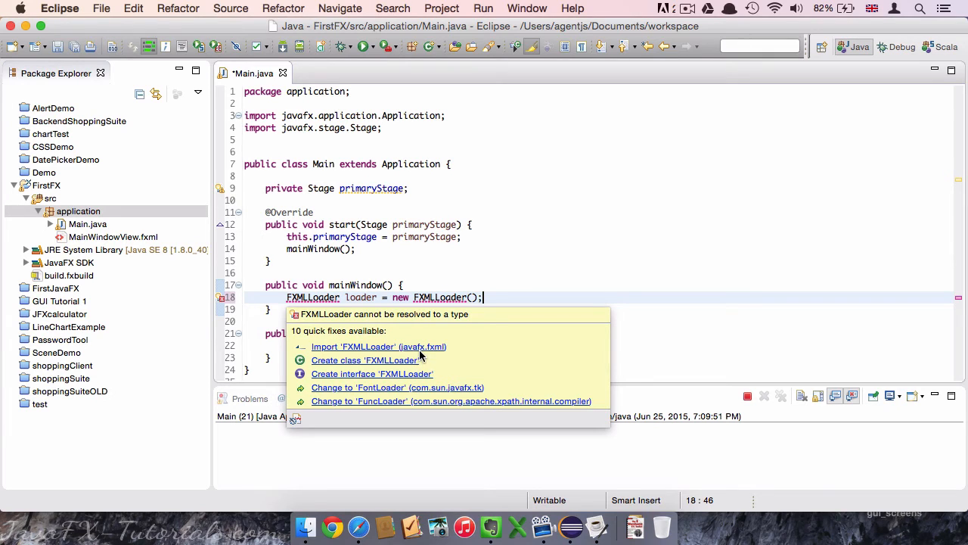
pyautogui.click(378, 346)
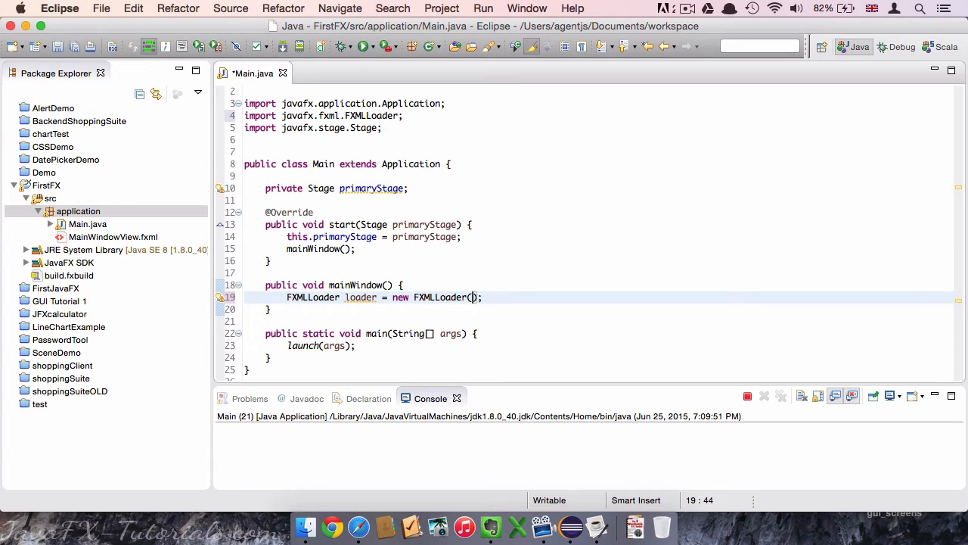
# - Pass Main.class.getResource("/MainWindowView.fxml") to the FXMLLoader constructor
pyautogui.write('Main.class')
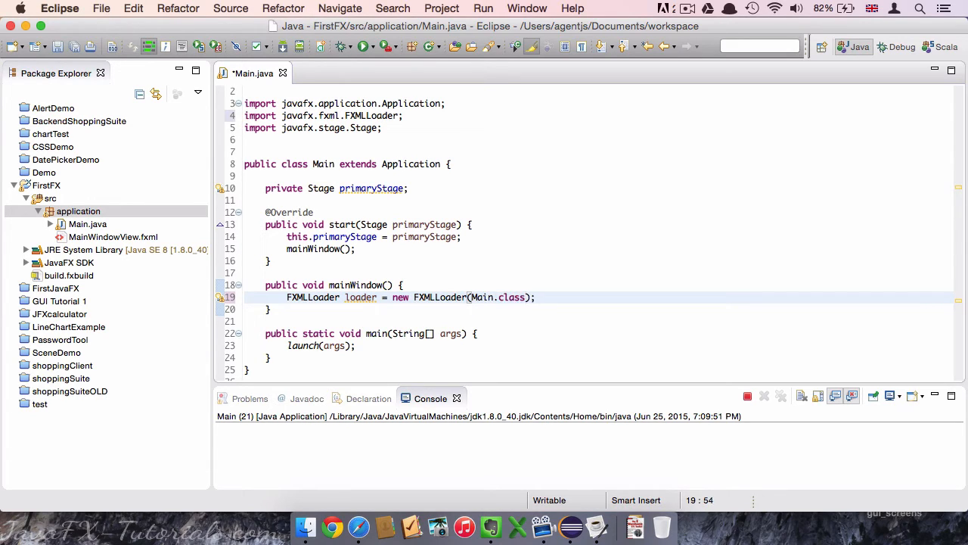
pyautogui.write('.getR')
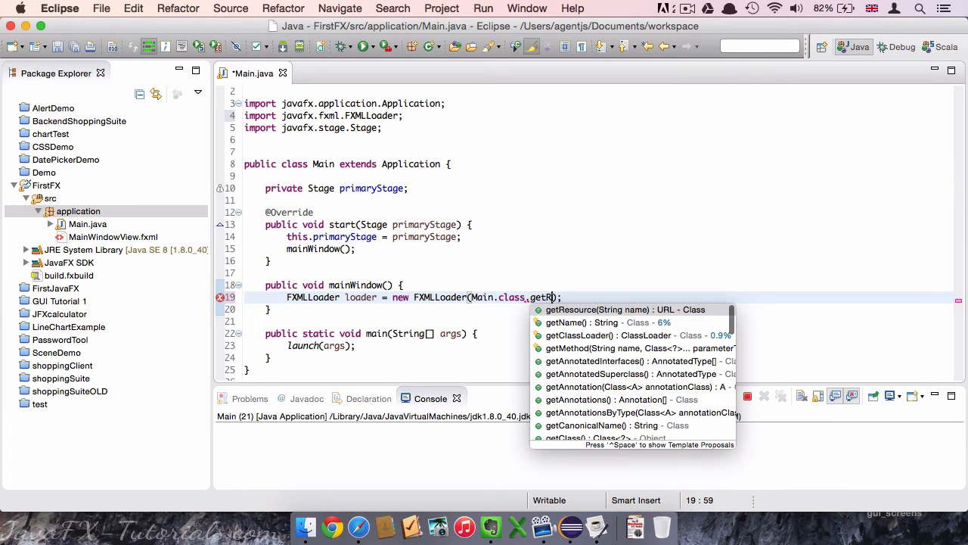
pyautogui.click(624, 309)
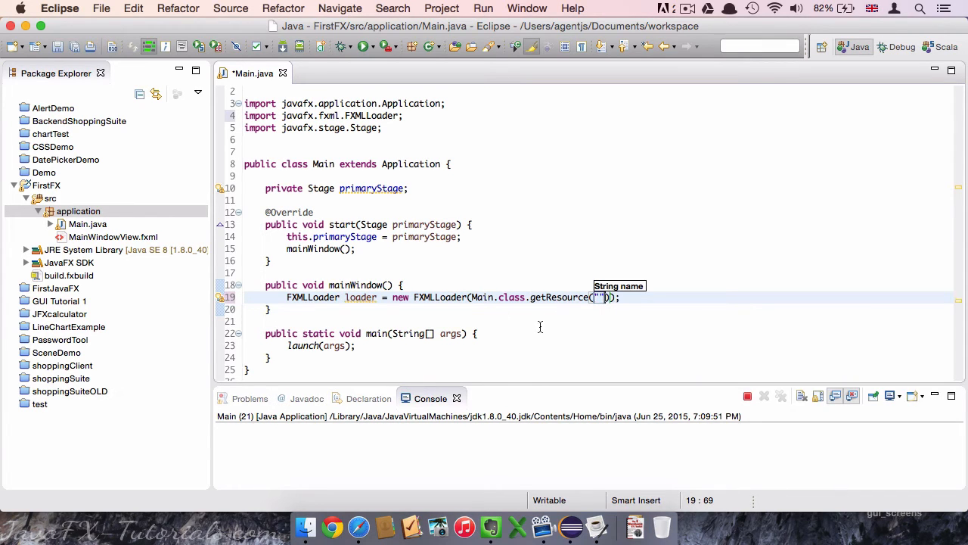
pyautogui.moveTo(660, 298)
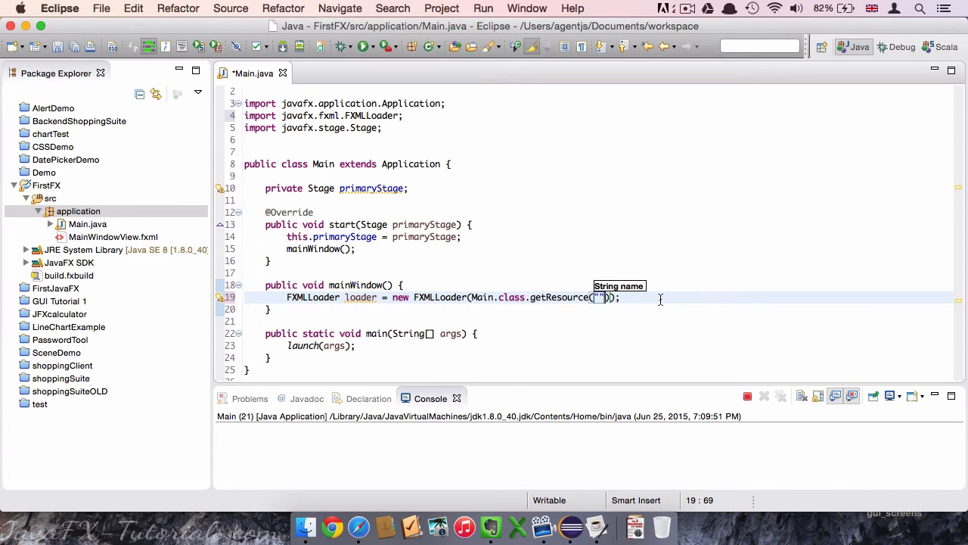
pyautogui.write('MainWindowView.fxml')
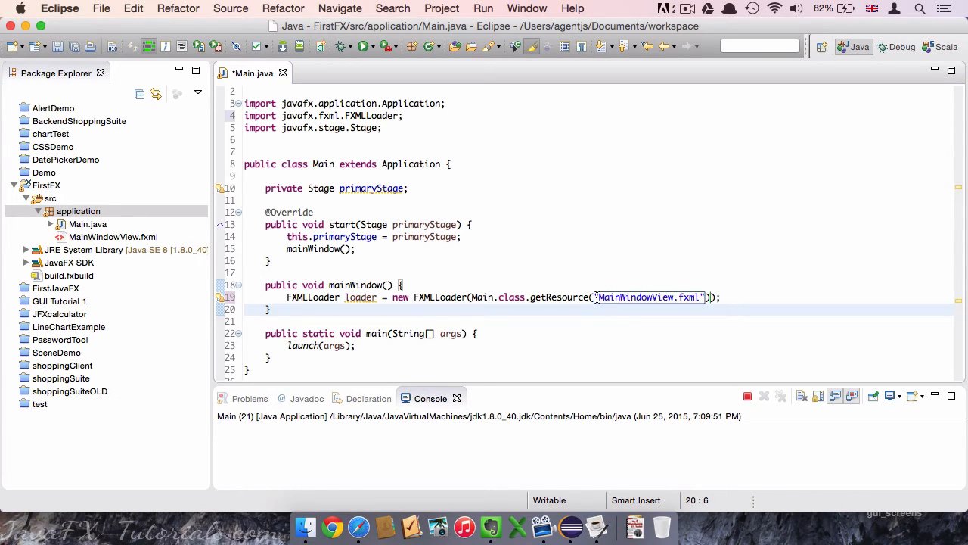
pyautogui.click(271, 308)
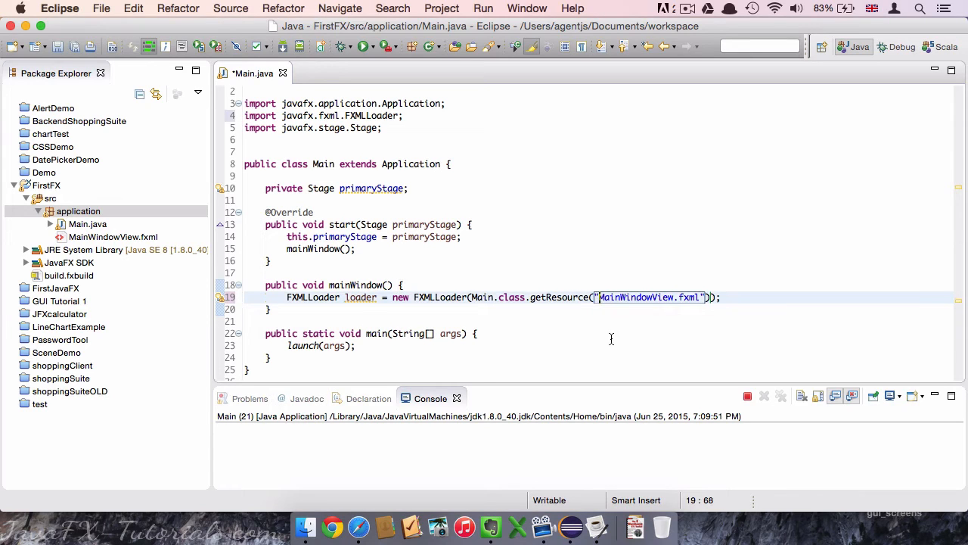
pyautogui.write('/')
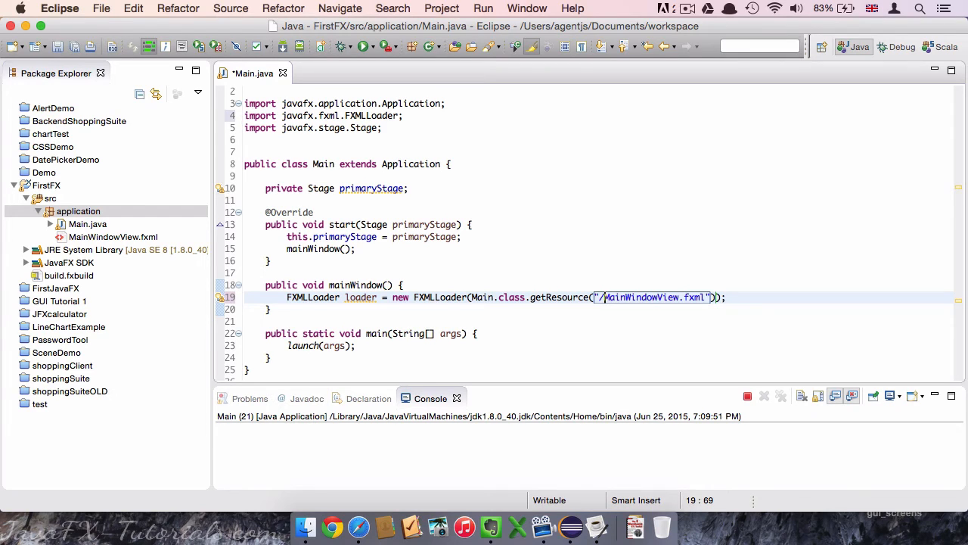
# - Add AnchorPane pane = loader.load(); below the loader line
pyautogui.press('Return')
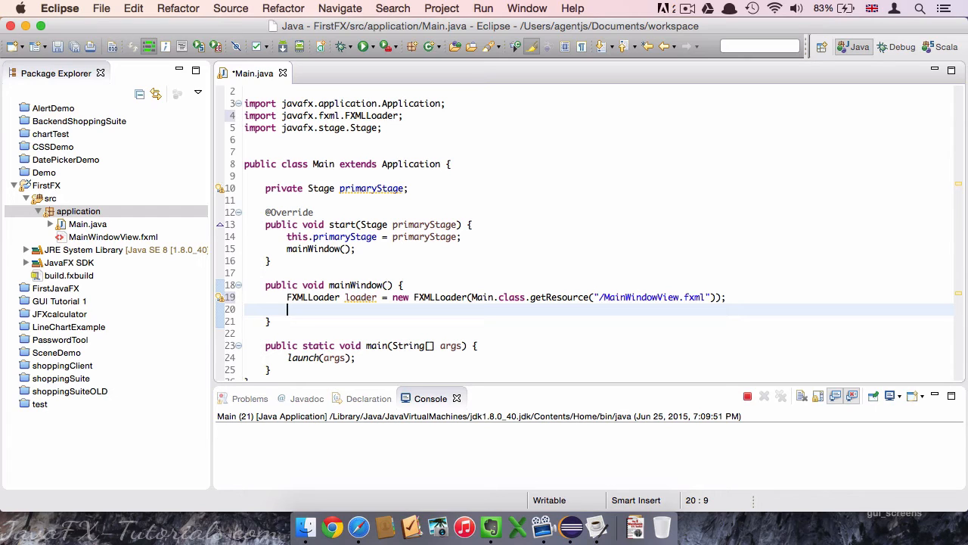
pyautogui.write('AnchorPane pane =')
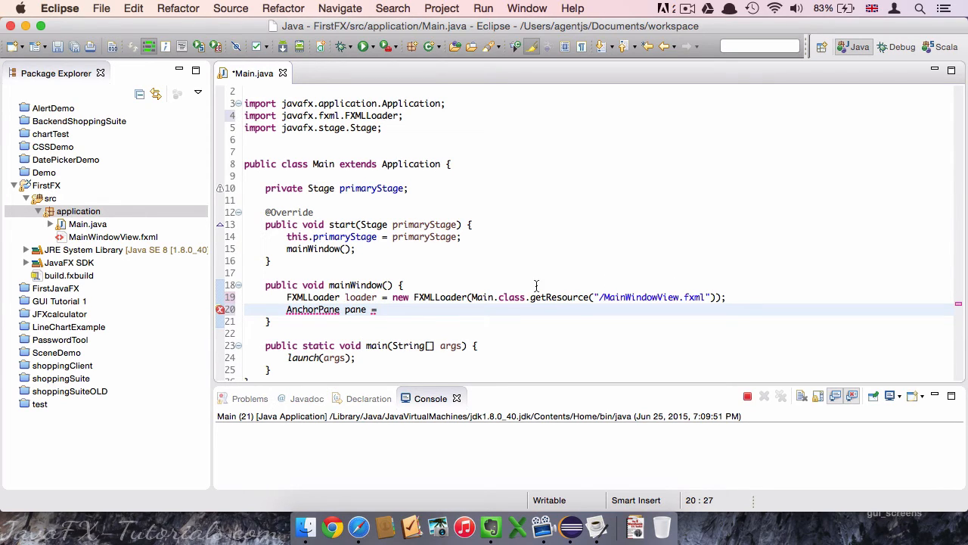
pyautogui.write('loader.load')
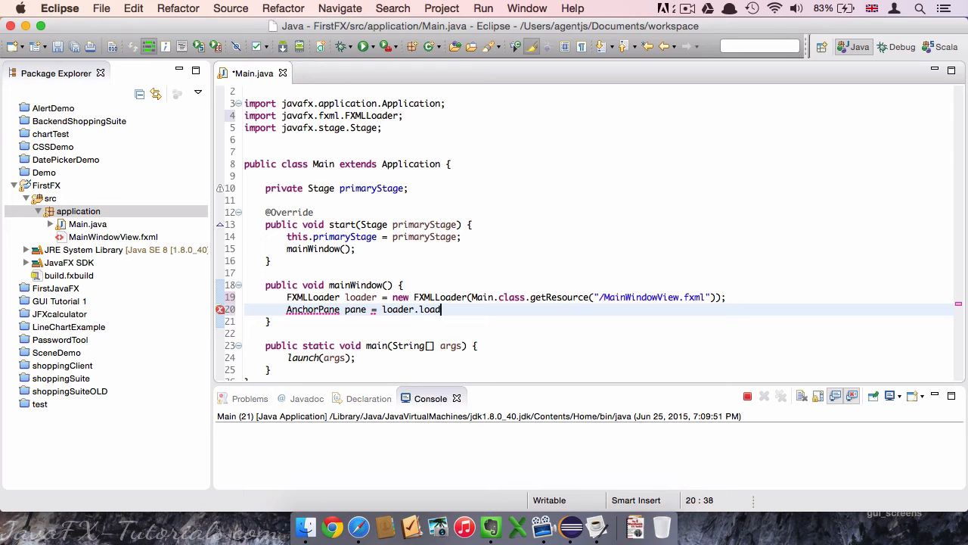
pyautogui.write('();')
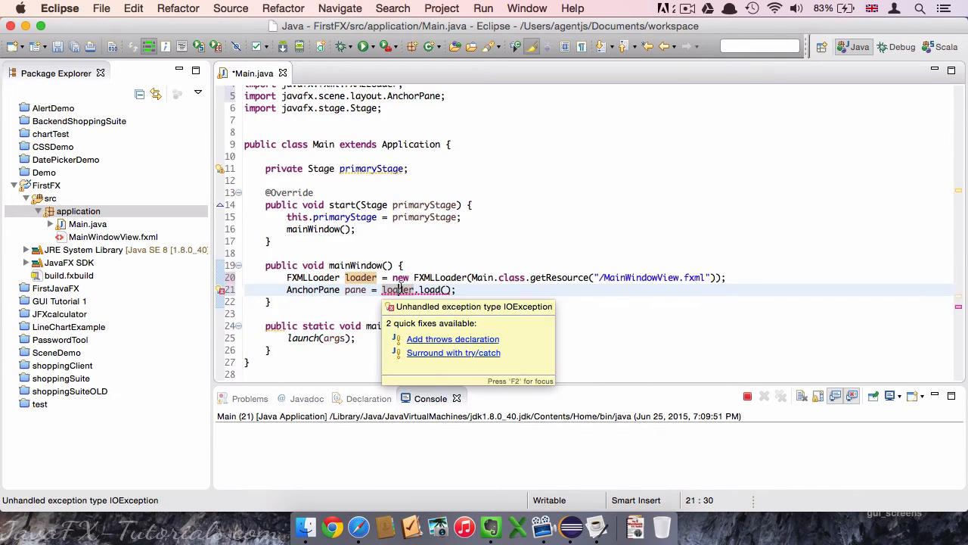
pyautogui.moveTo(421, 357)
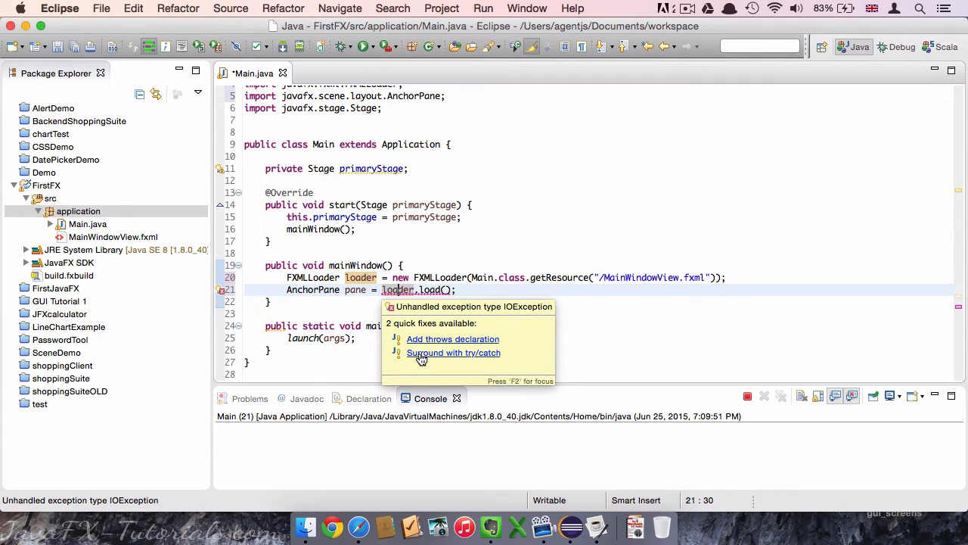
# - Surround the load with try/catch for IOException and move the FXMLLoader line inside the try
pyautogui.click(454, 353)
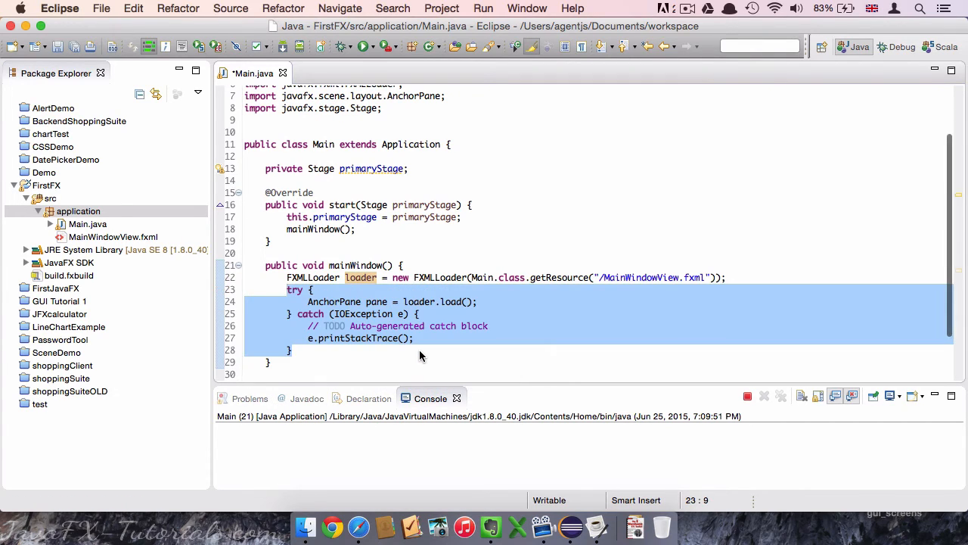
pyautogui.click(313, 290)
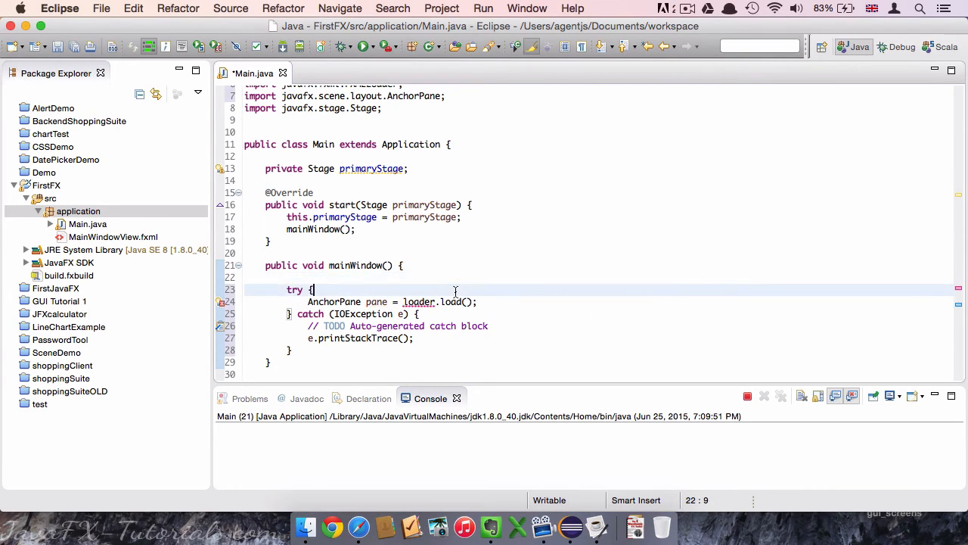
pyautogui.write('FXMLLoader loader = new FXMLLoader(Main.class.getResource("/MainWindowView.fxml"));')
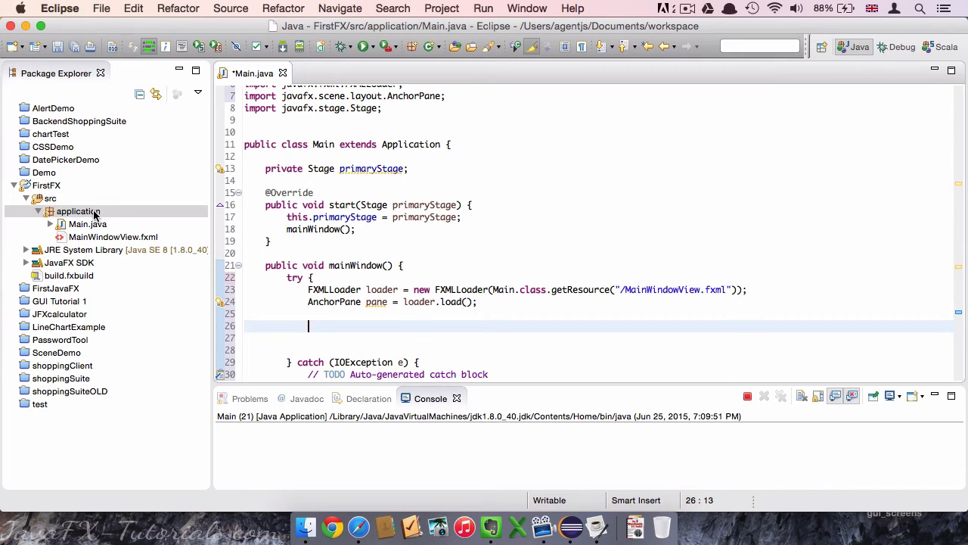
# - Create an empty class MainWindowController in the application package and return to Main.java
pyautogui.rightClick(78, 212)
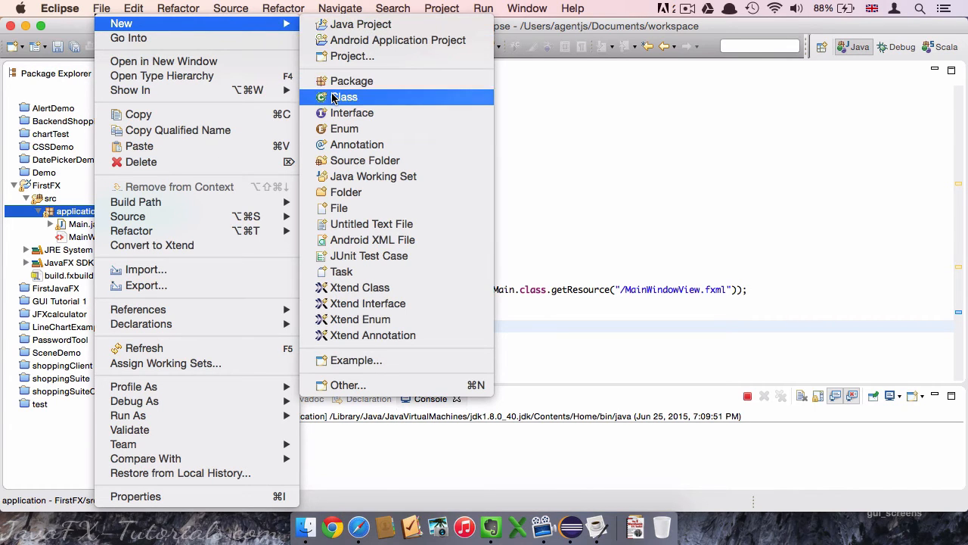
pyautogui.click(345, 97)
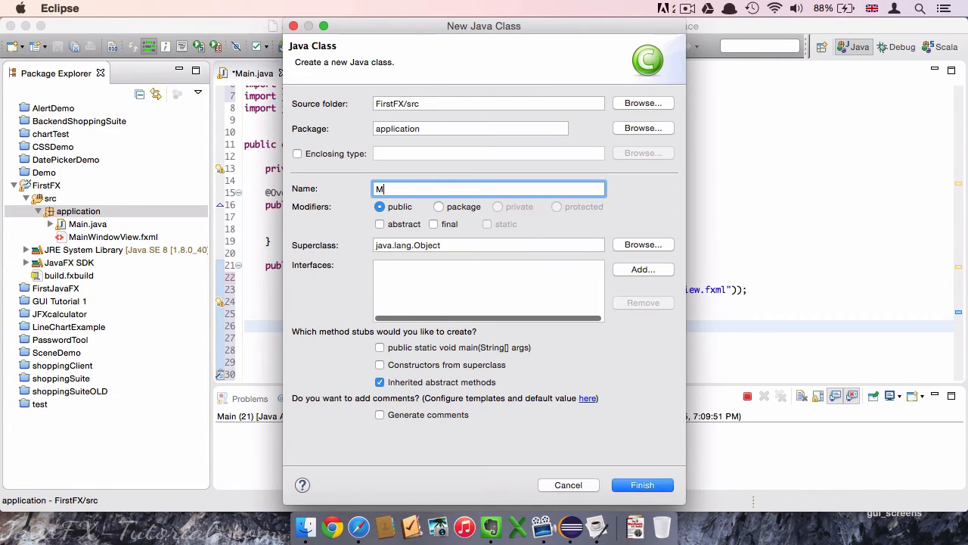
pyautogui.write('ainW')
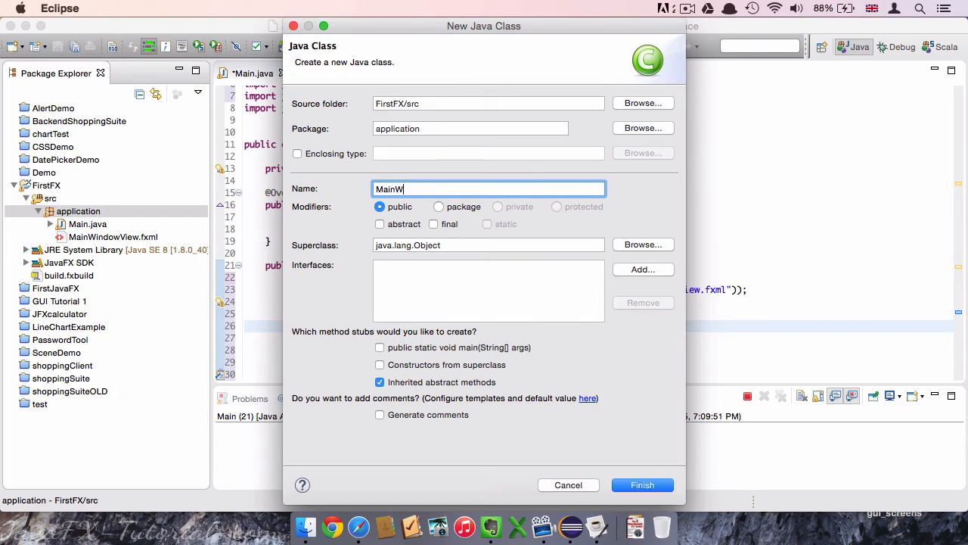
pyautogui.write('indowControll')
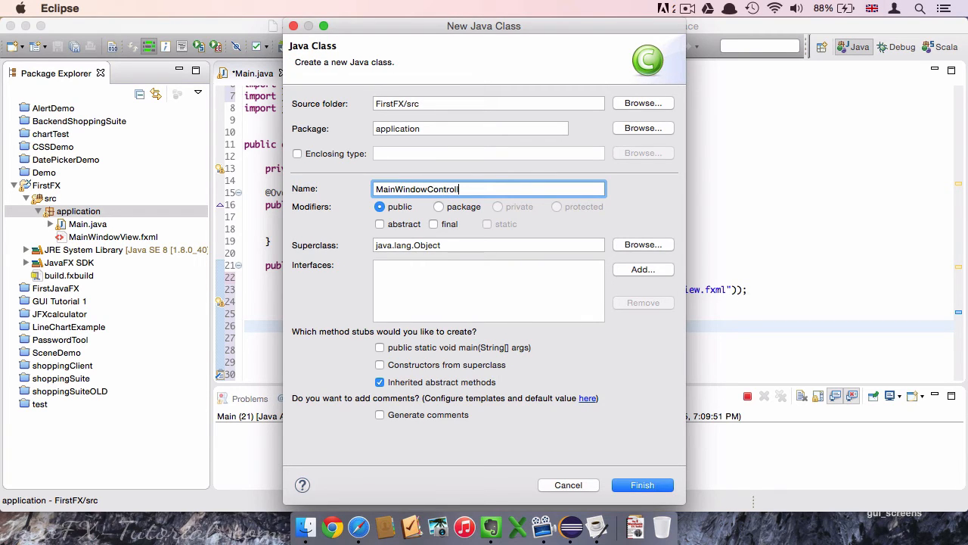
pyautogui.click(641, 484)
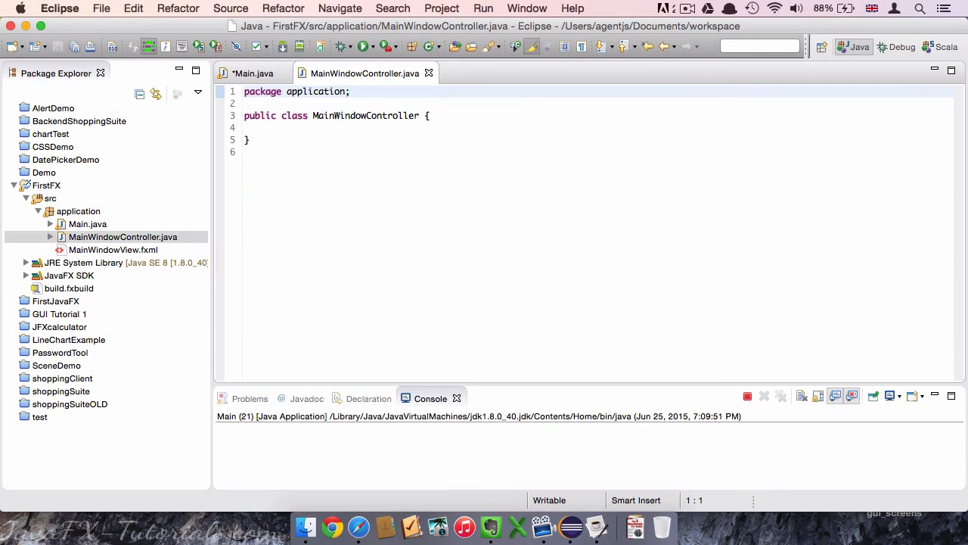
pyautogui.click(251, 73)
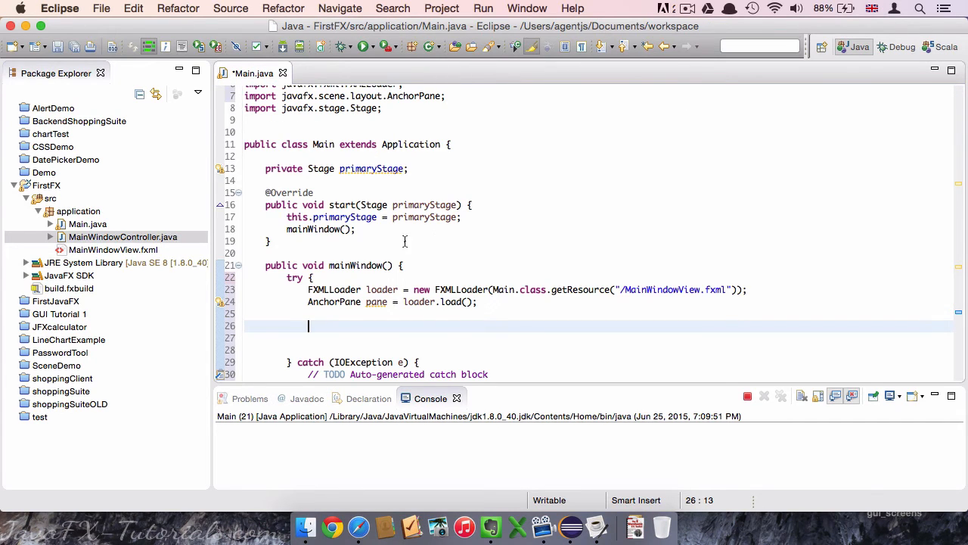
pyautogui.moveTo(330, 261)
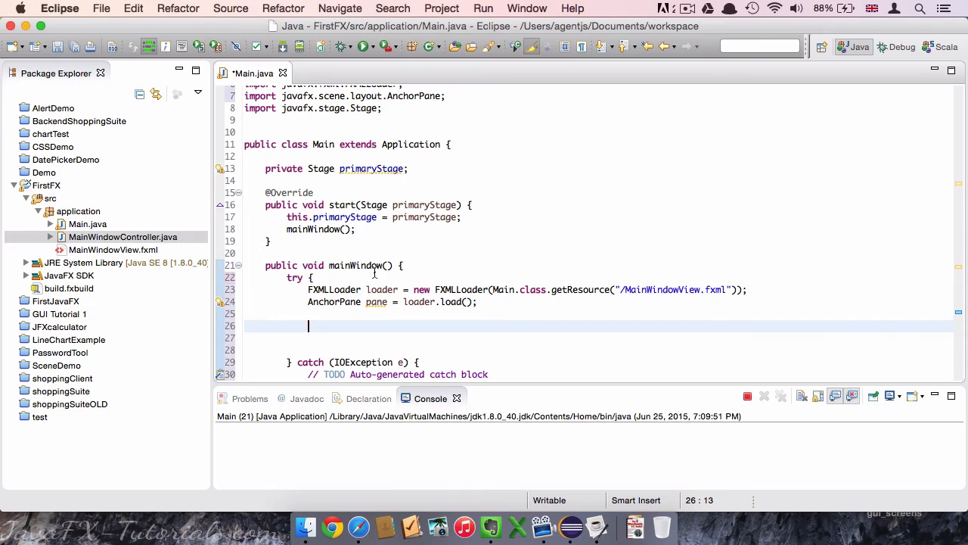
pyautogui.moveTo(106, 261)
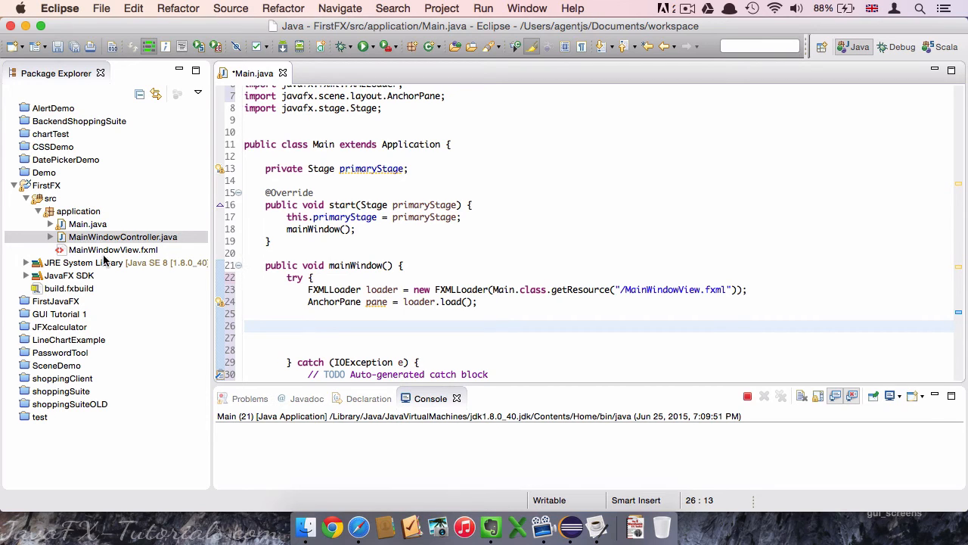
pyautogui.moveTo(106, 254)
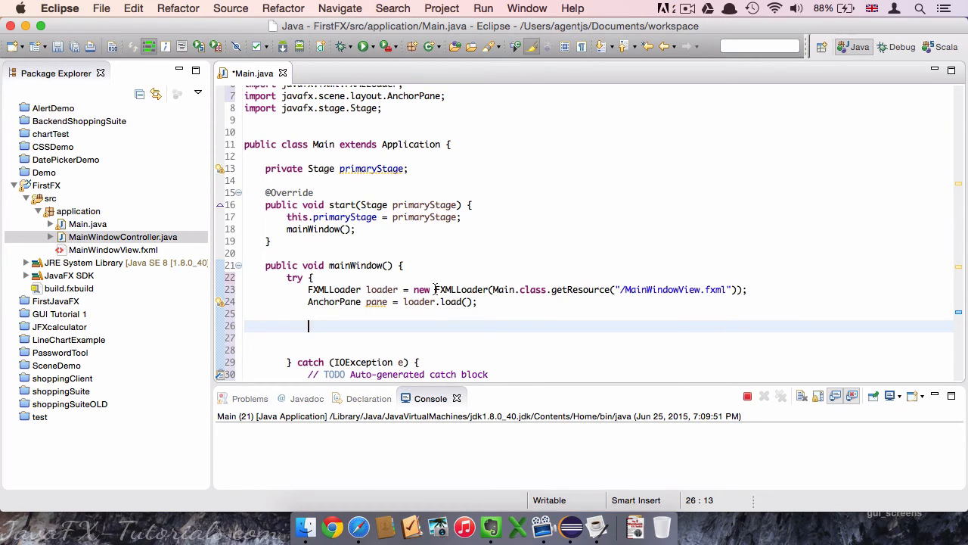
pyautogui.moveTo(569, 301)
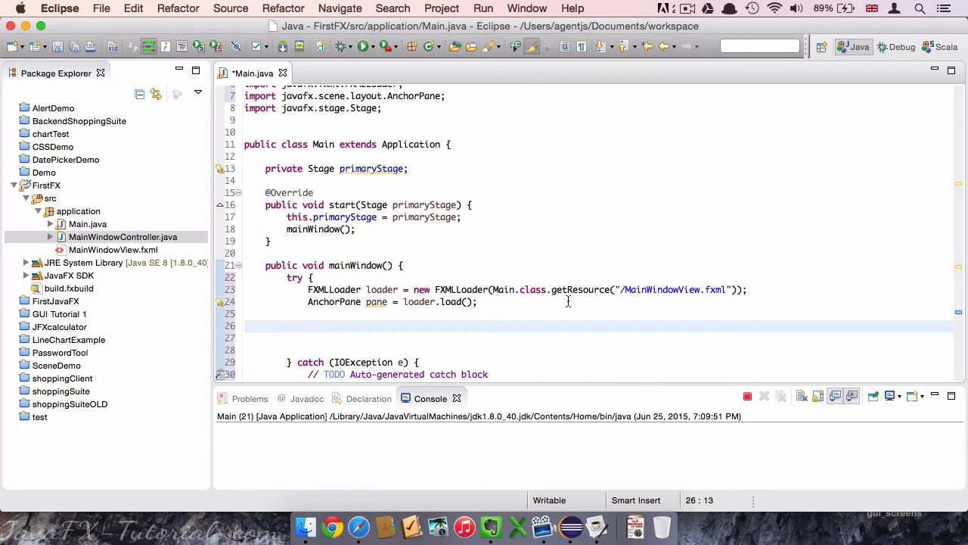
# - Write MainWindowController mainWindowController = loader.getController(); inside the try block
pyautogui.write('MainWindowController')
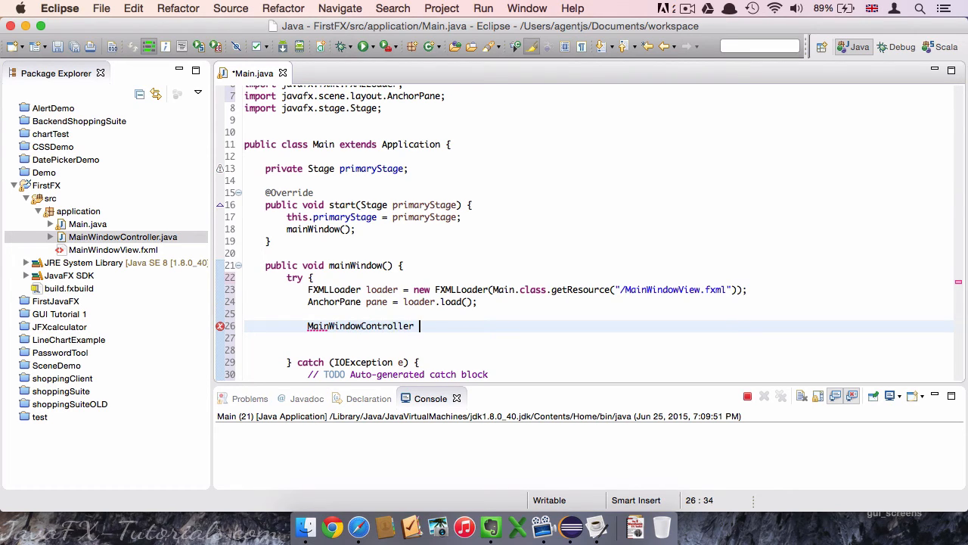
pyautogui.write('mainw')
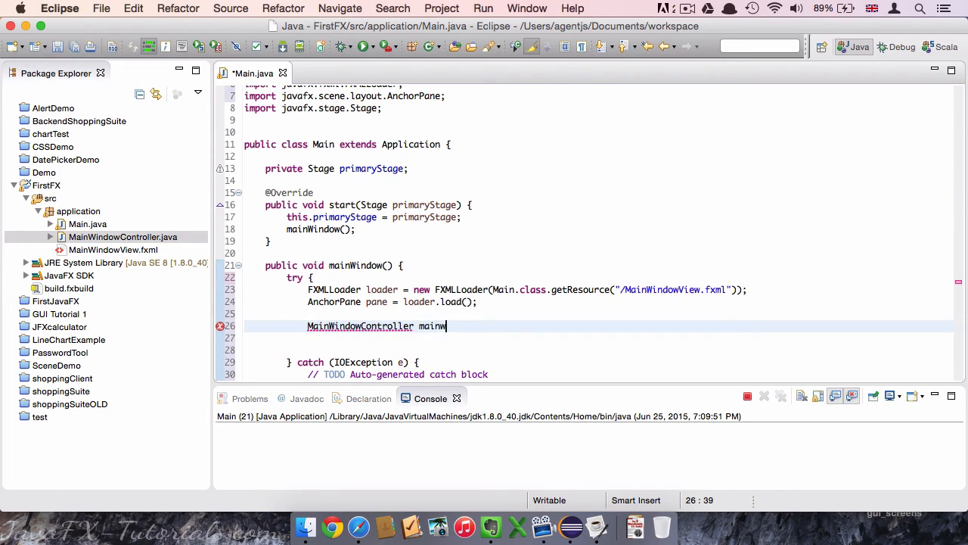
pyautogui.write('indowContro')
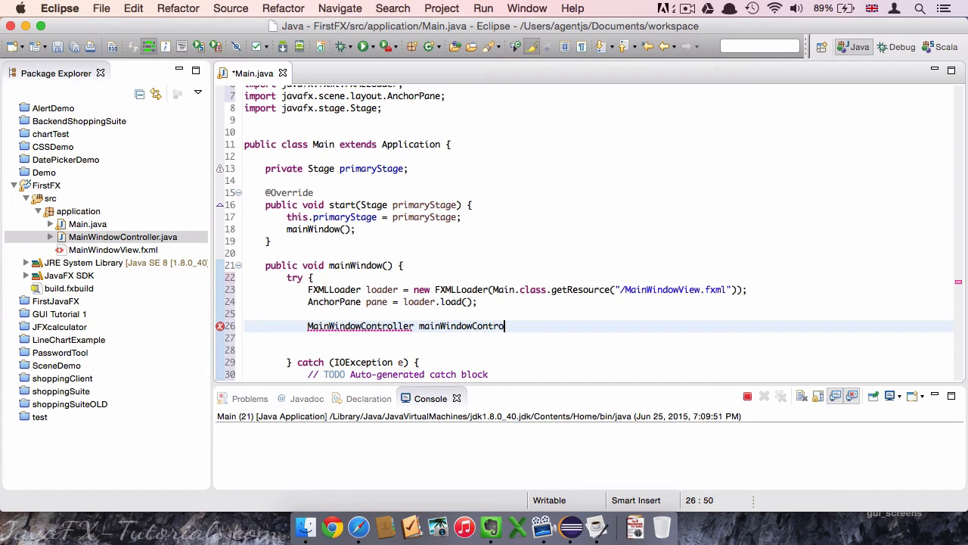
pyautogui.write('ller =')
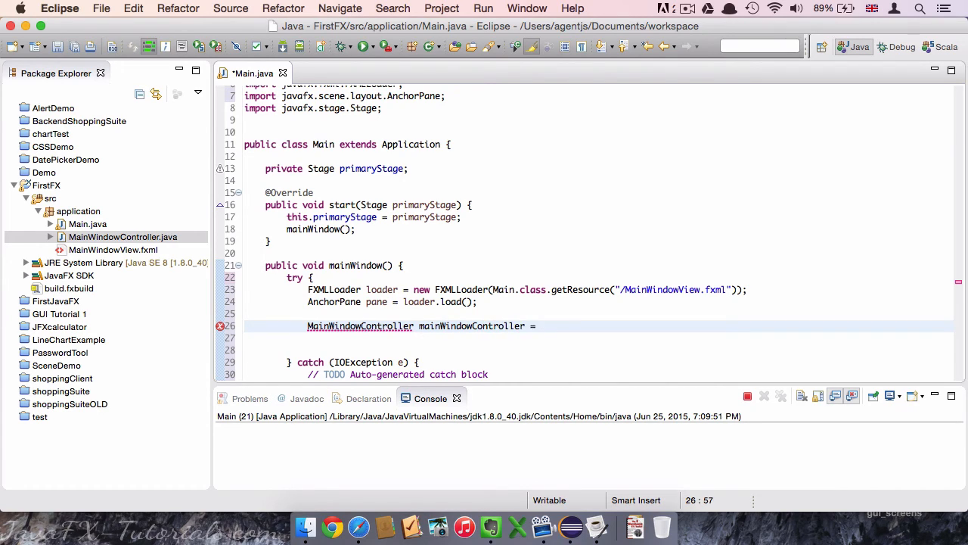
pyautogui.write('loader.getCo')
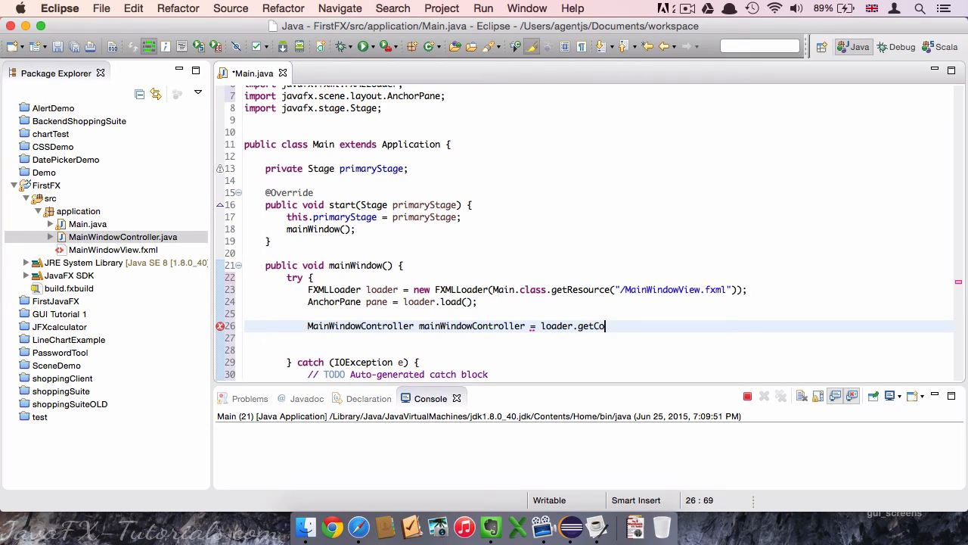
pyautogui.write('ntroller();')
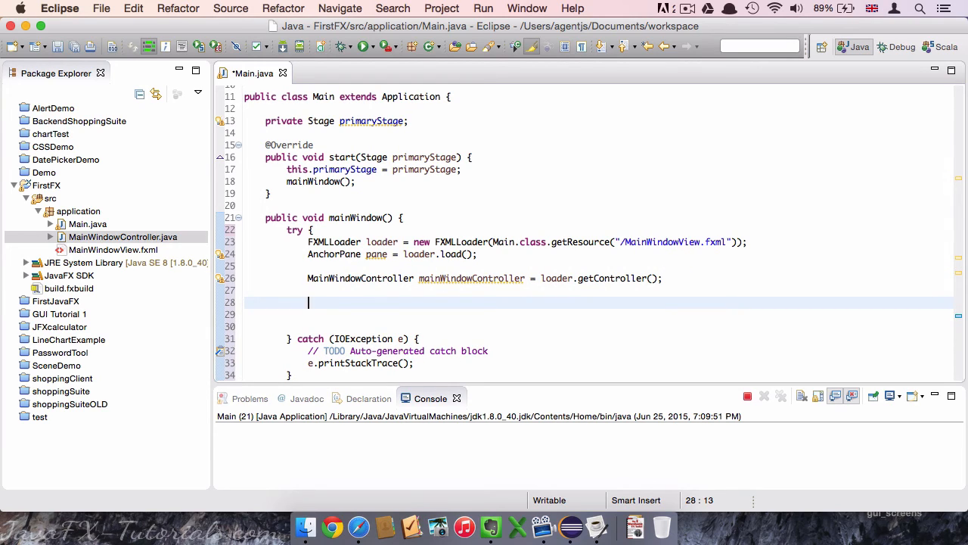
# - Write 'Scene scene = new Scene(pane);' with javafx.scene.Scene imported via quick fix
pyautogui.write('Scene')
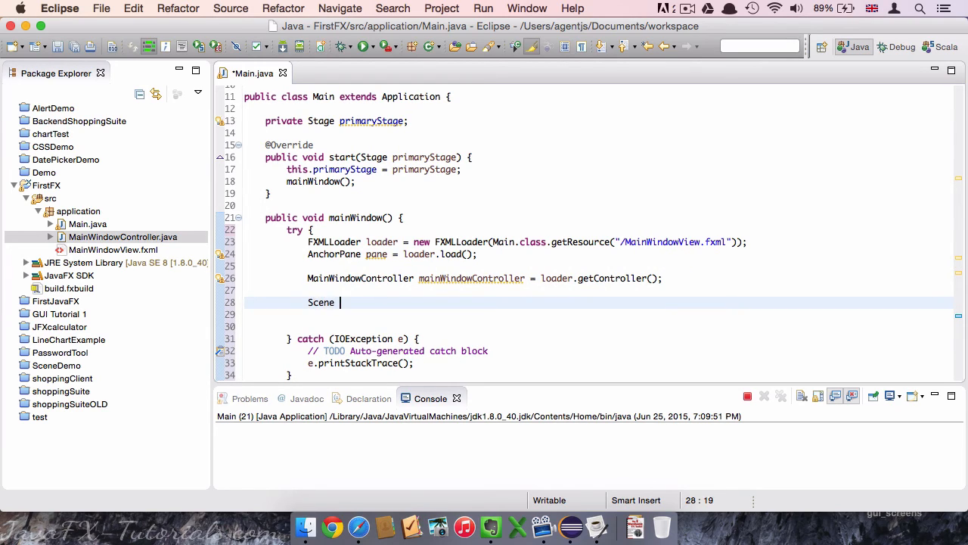
pyautogui.write('scene')
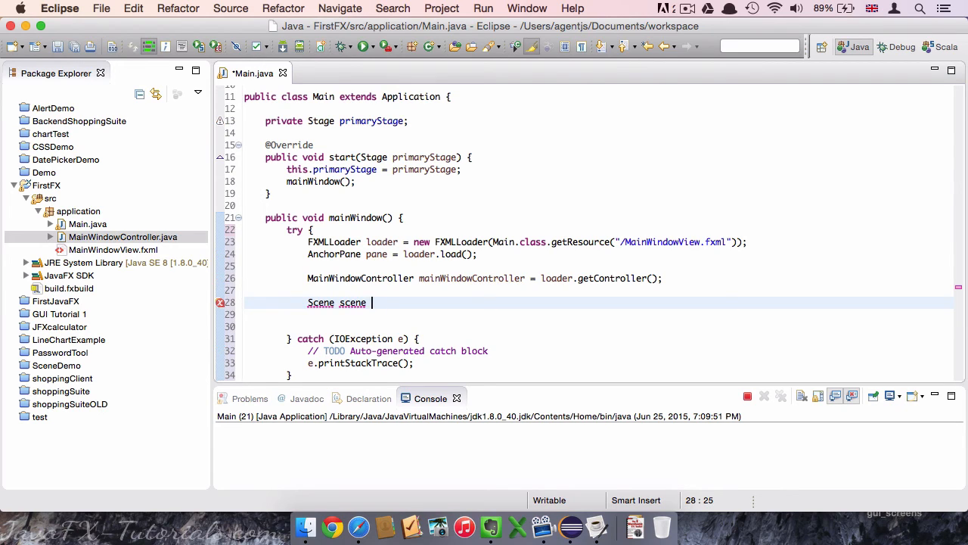
pyautogui.write('= new S')
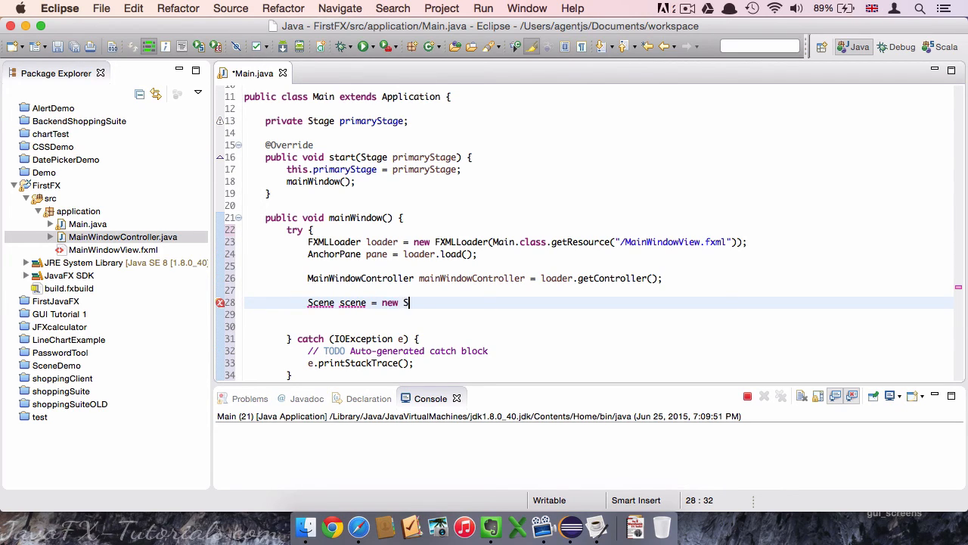
pyautogui.write('cene();')
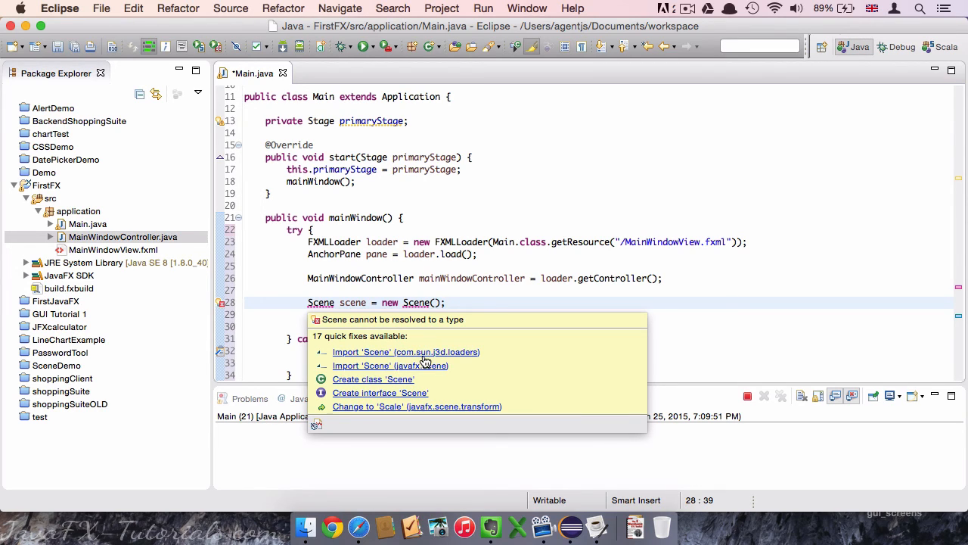
pyautogui.moveTo(378, 378)
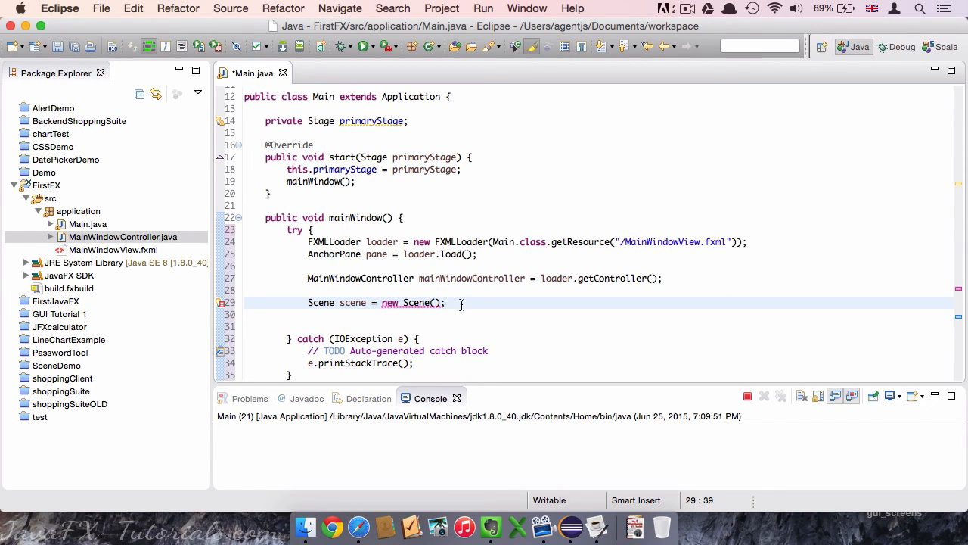
pyautogui.write('pane')
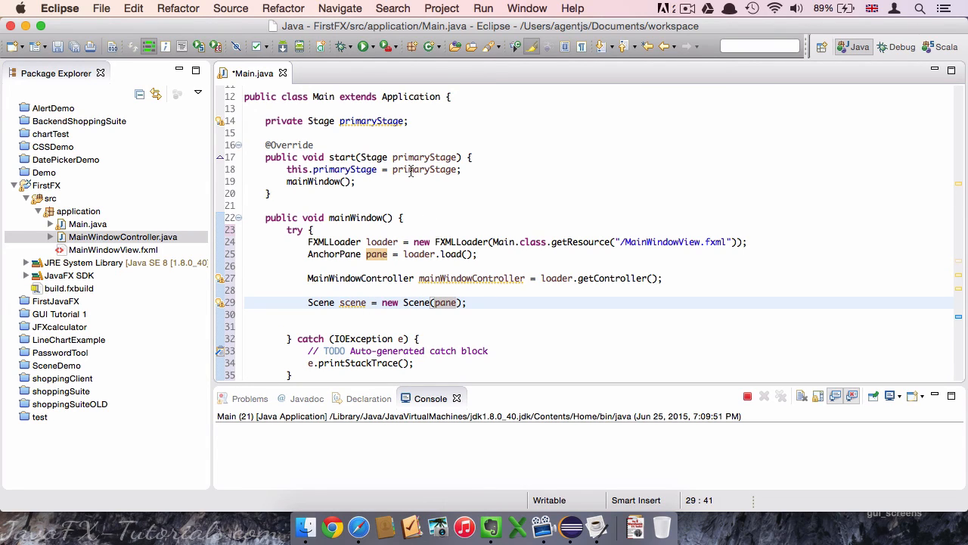
pyautogui.moveTo(478, 287)
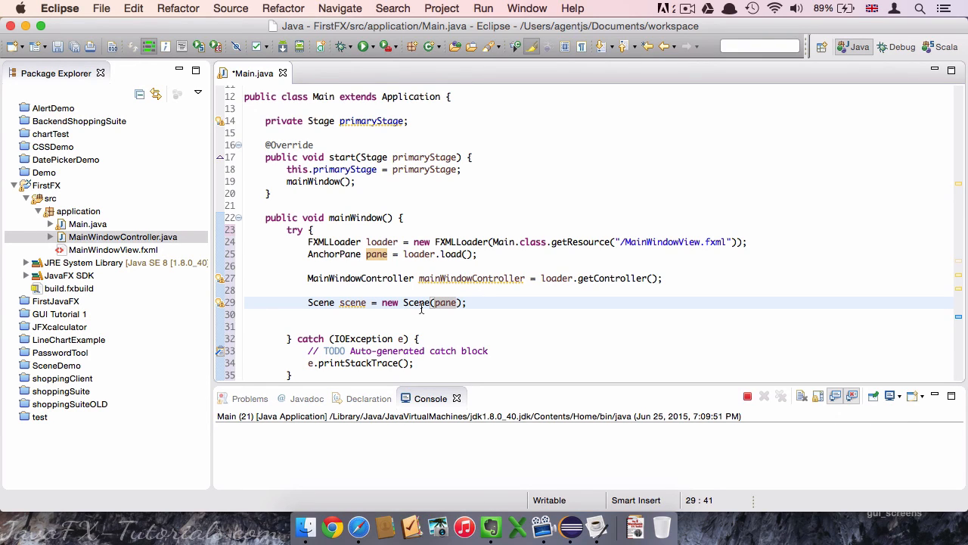
pyautogui.moveTo(333, 254)
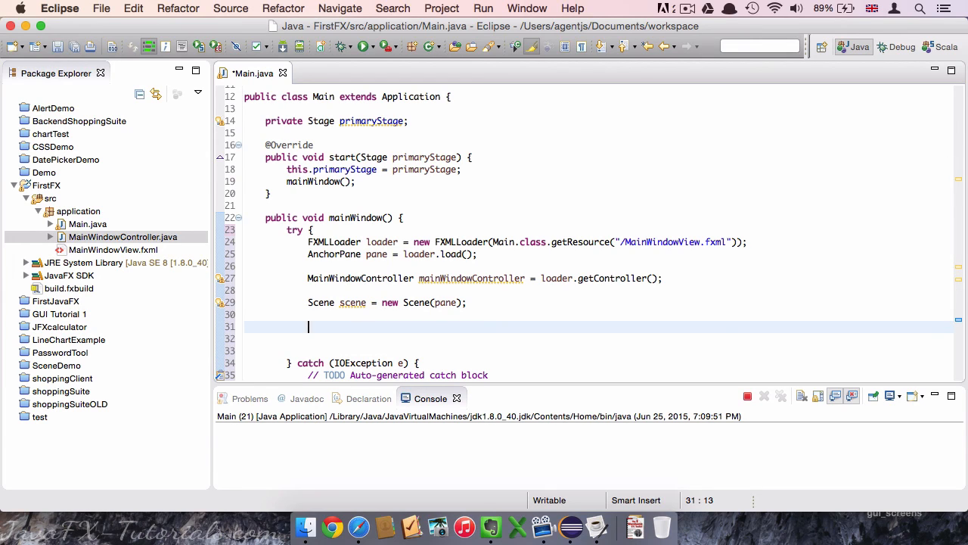
# - Write 'primaryStage.setScene(scene);' to put the new scene on the stage
pyautogui.write('pri')
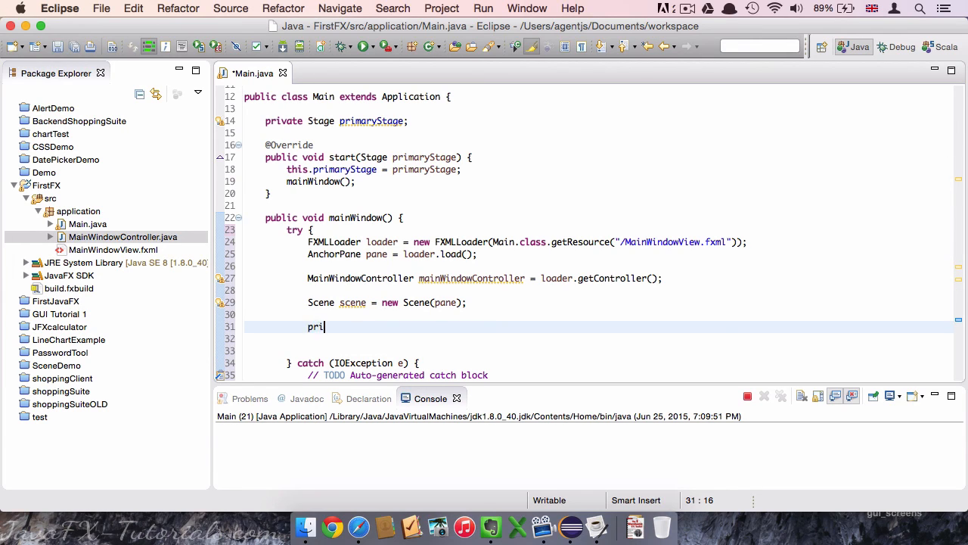
pyautogui.write('maryStage')
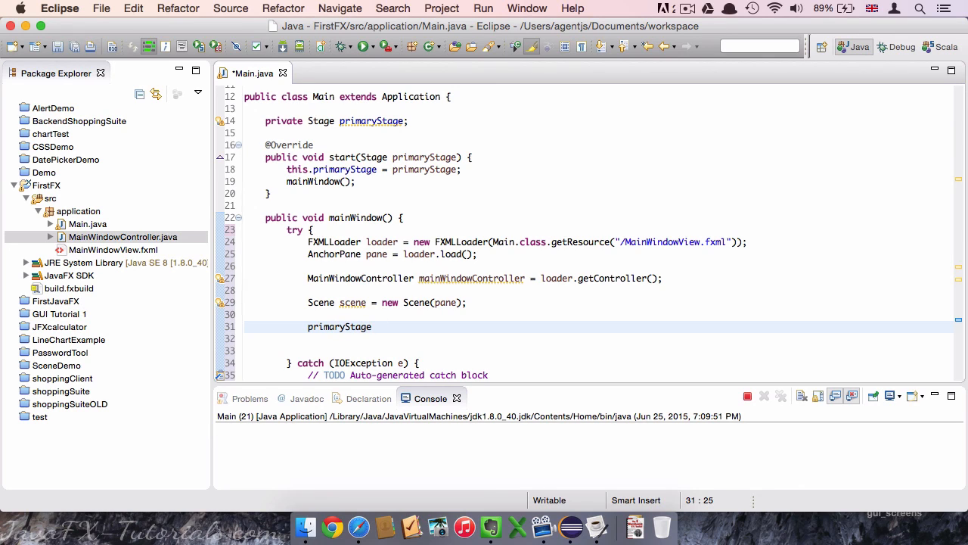
pyautogui.write('.se')
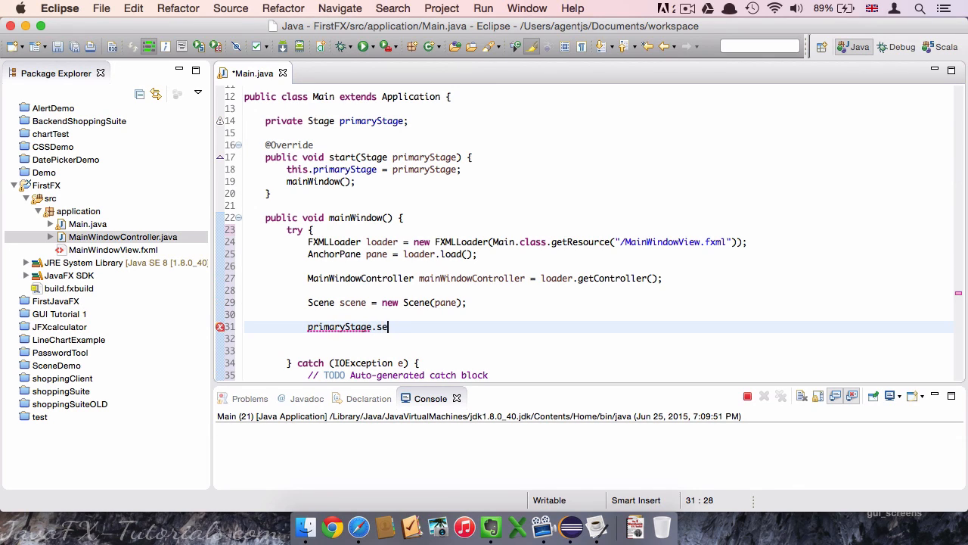
pyautogui.write('tScene')
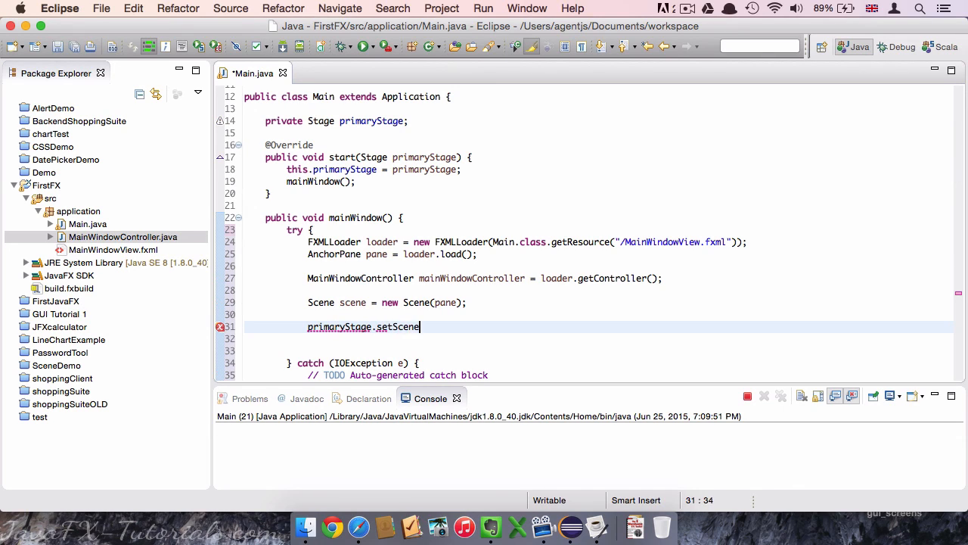
pyautogui.write('();')
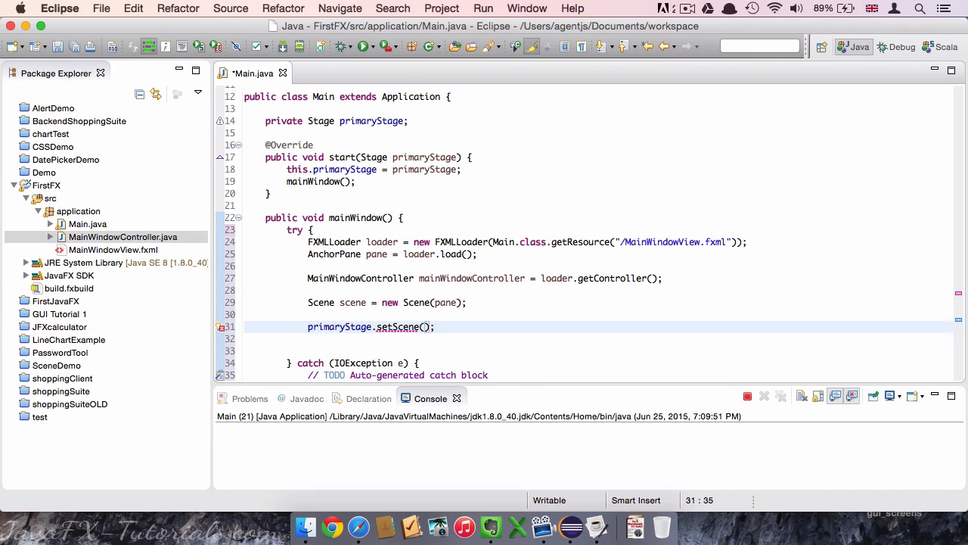
pyautogui.write('scene')
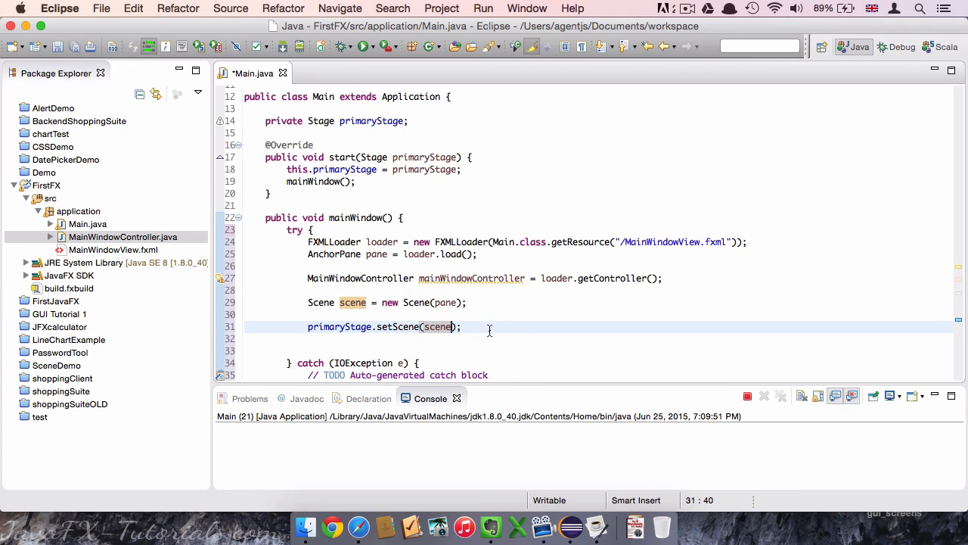
pyautogui.press('Return')
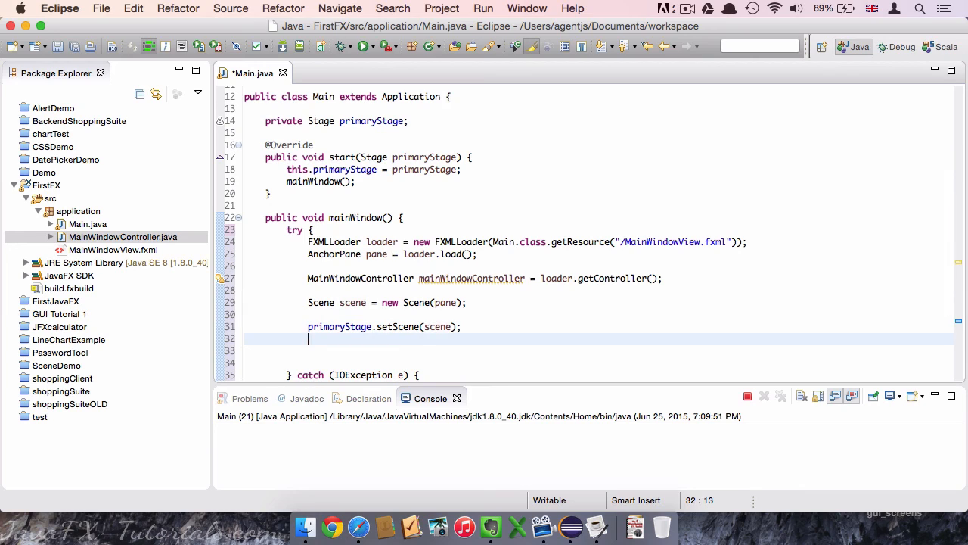
# - Write 'primaryStage.show();' on the next line to display the stage
pyautogui.write('primaryS')
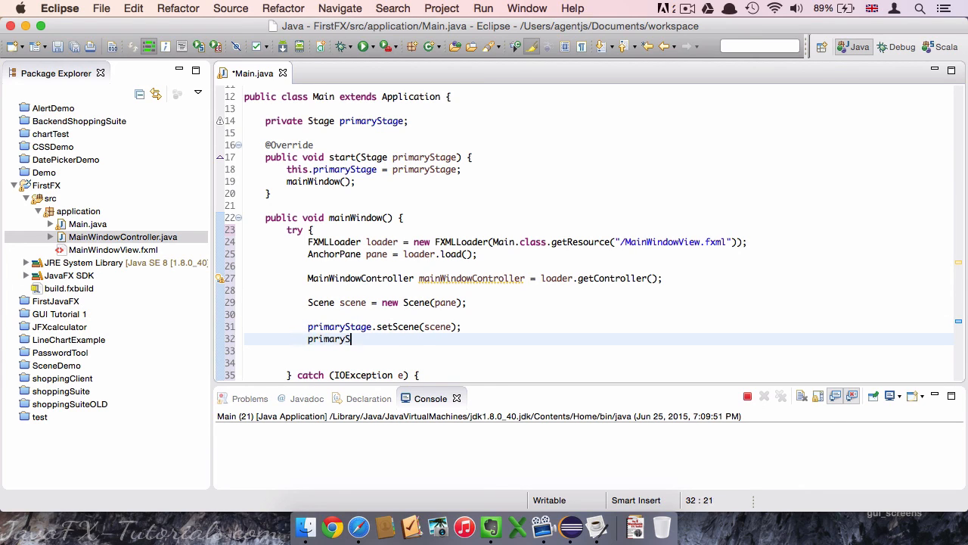
pyautogui.write('tage.show()')
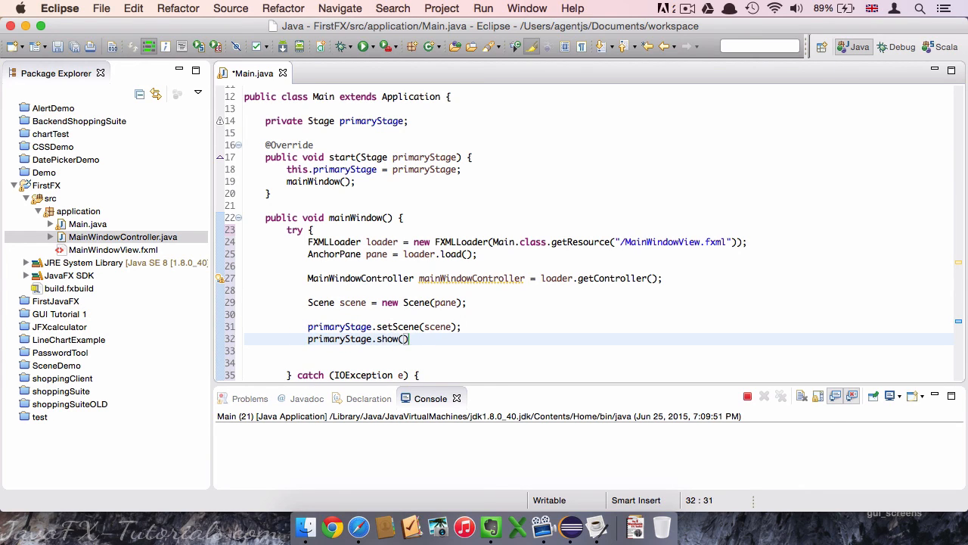
pyautogui.write(';')
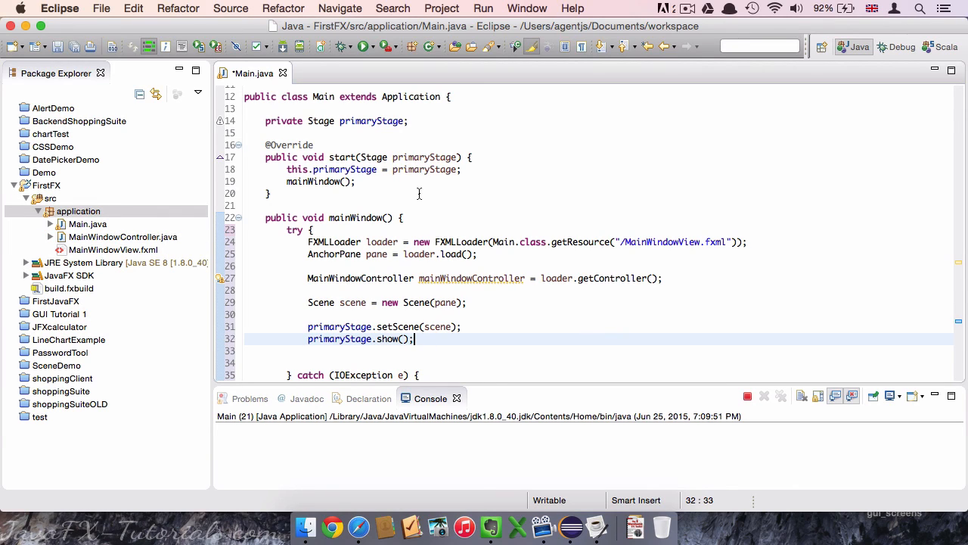
pyautogui.moveTo(566, 255)
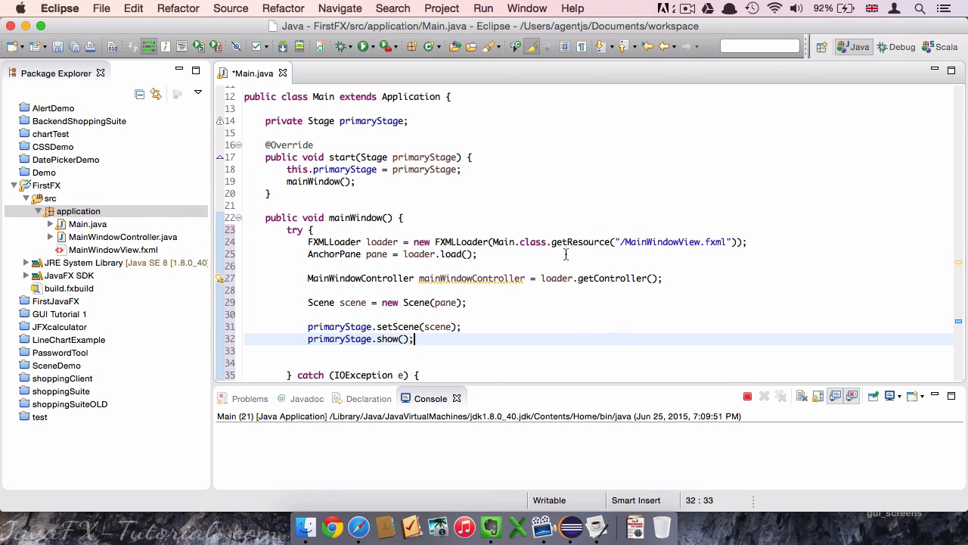
pyautogui.moveTo(360, 263)
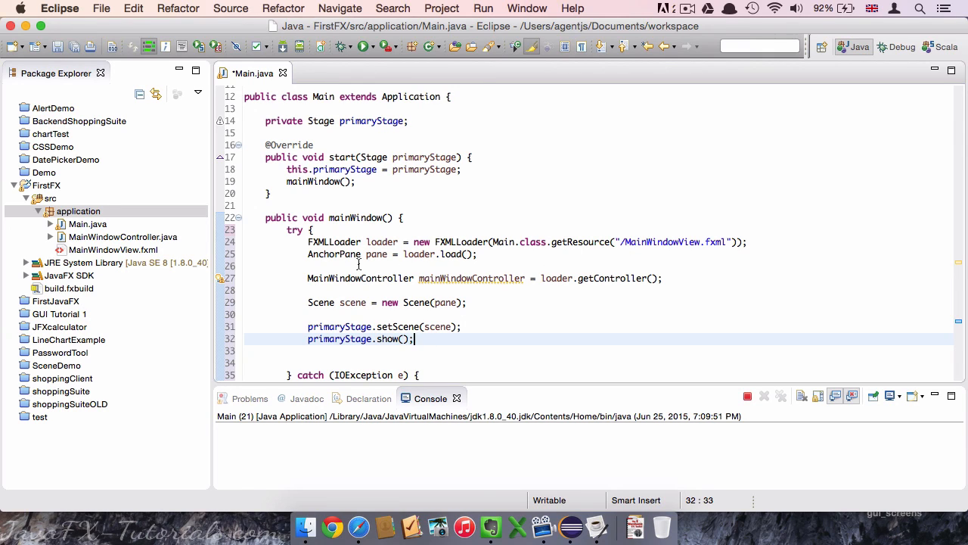
pyautogui.moveTo(520, 283)
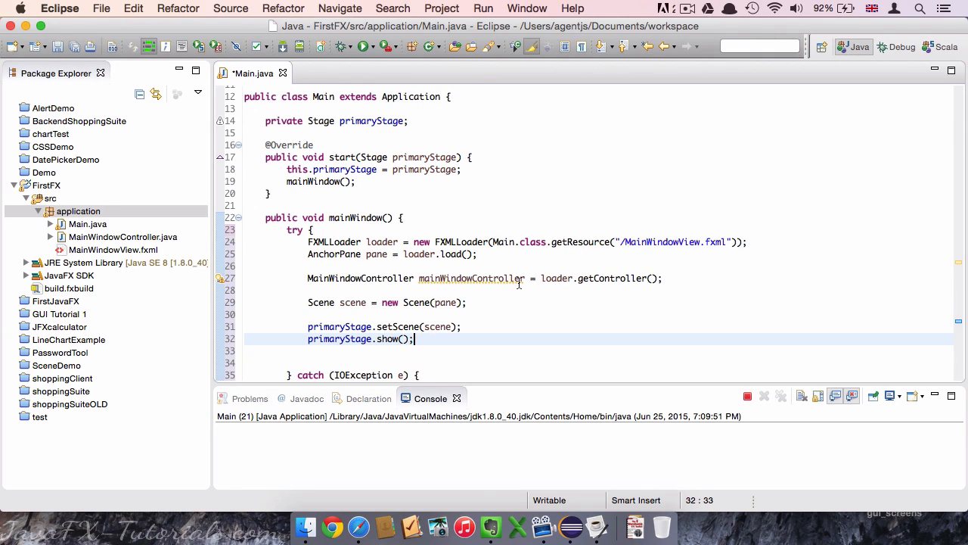
pyautogui.moveTo(484, 310)
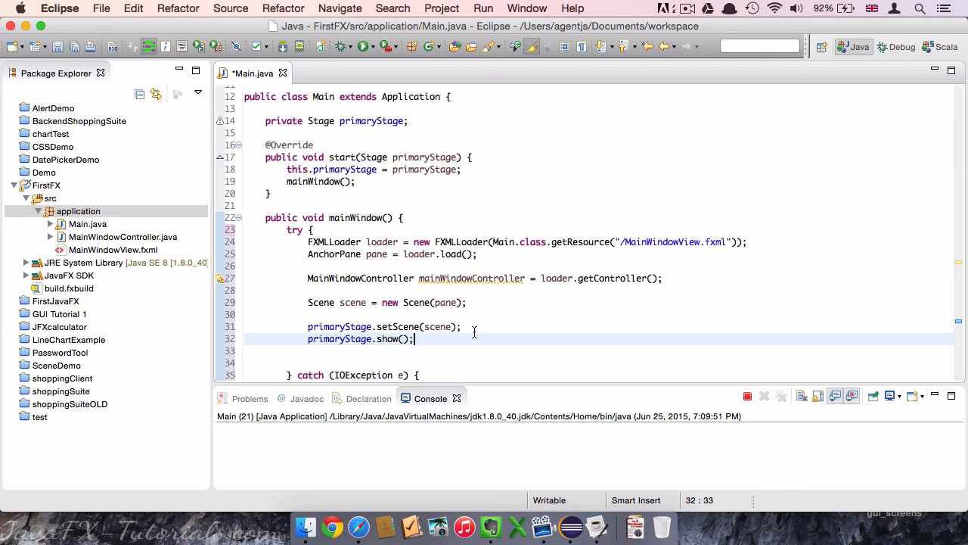
pyautogui.moveTo(342, 339)
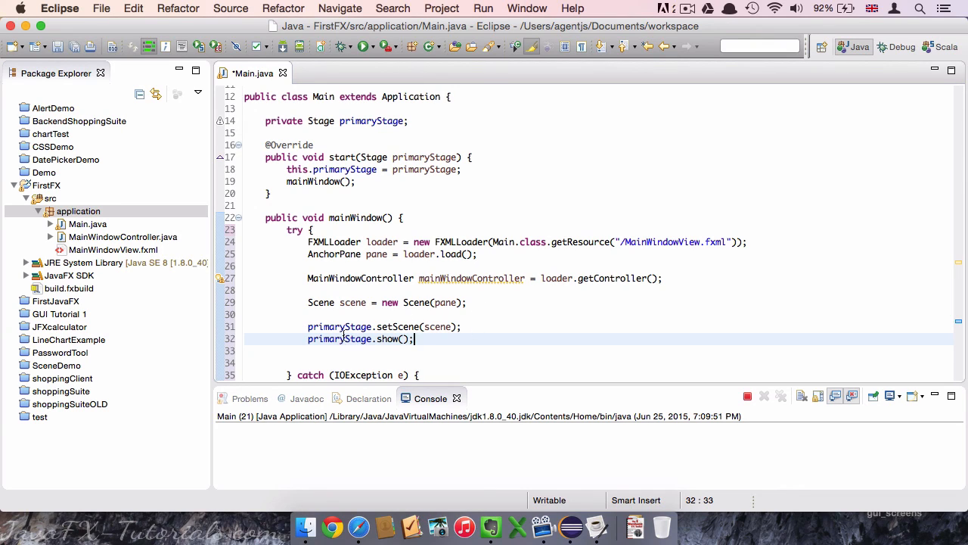
pyautogui.moveTo(436, 345)
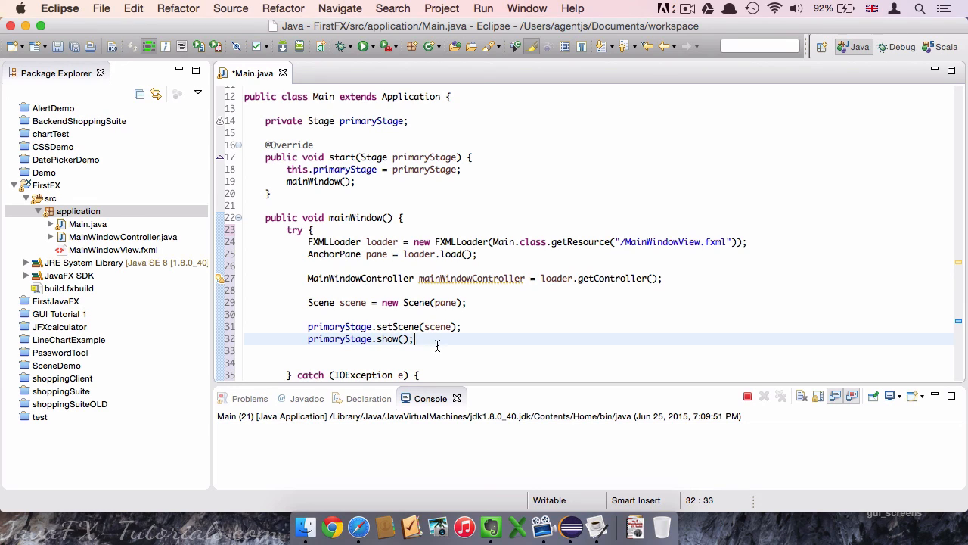